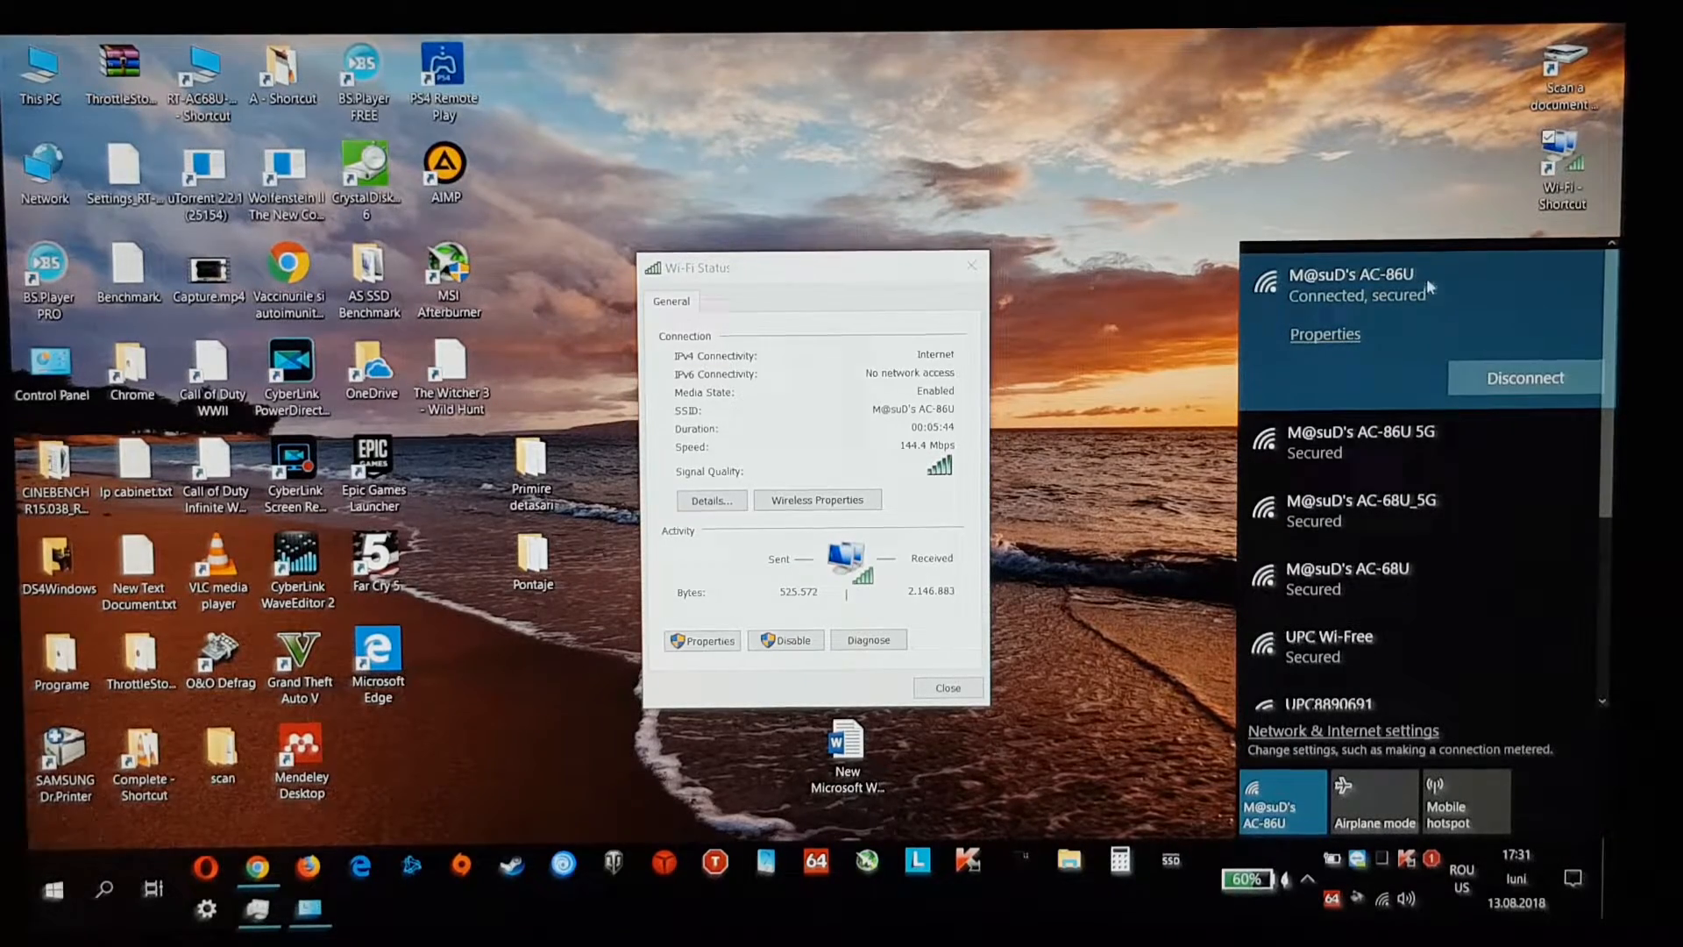
mouse_move(1385, 441)
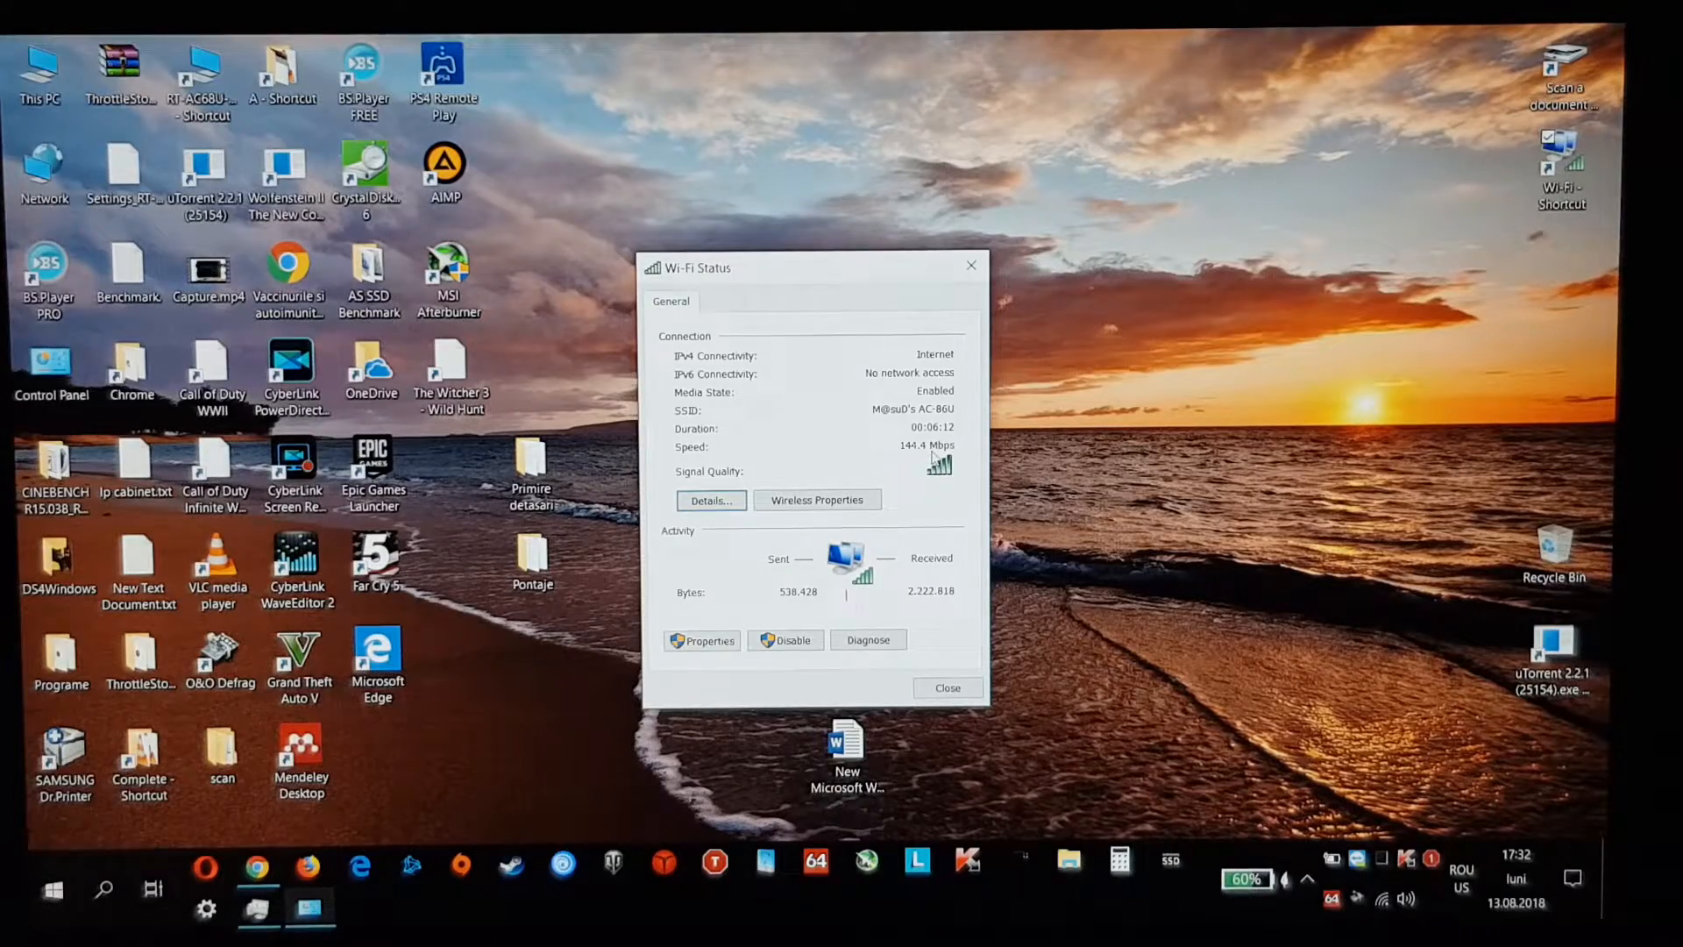
mouse_move(1279, 798)
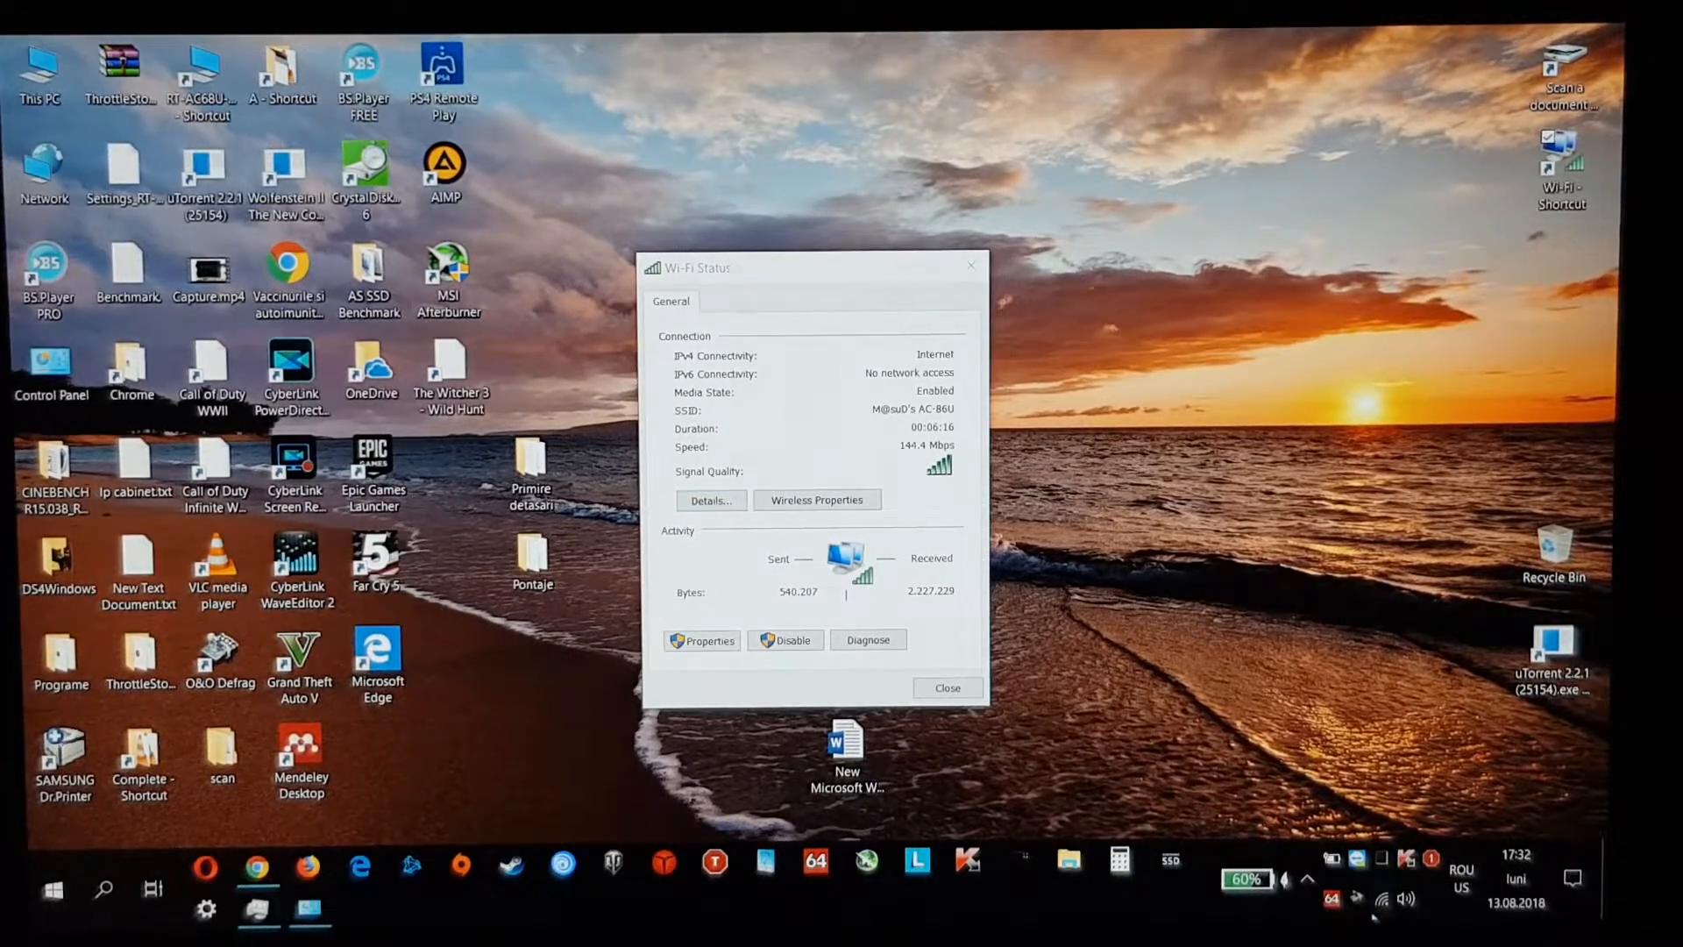
Step: Connect the PC's Wi-Fi to the AC-68U network from the taskbar network list
left_click(1378, 899)
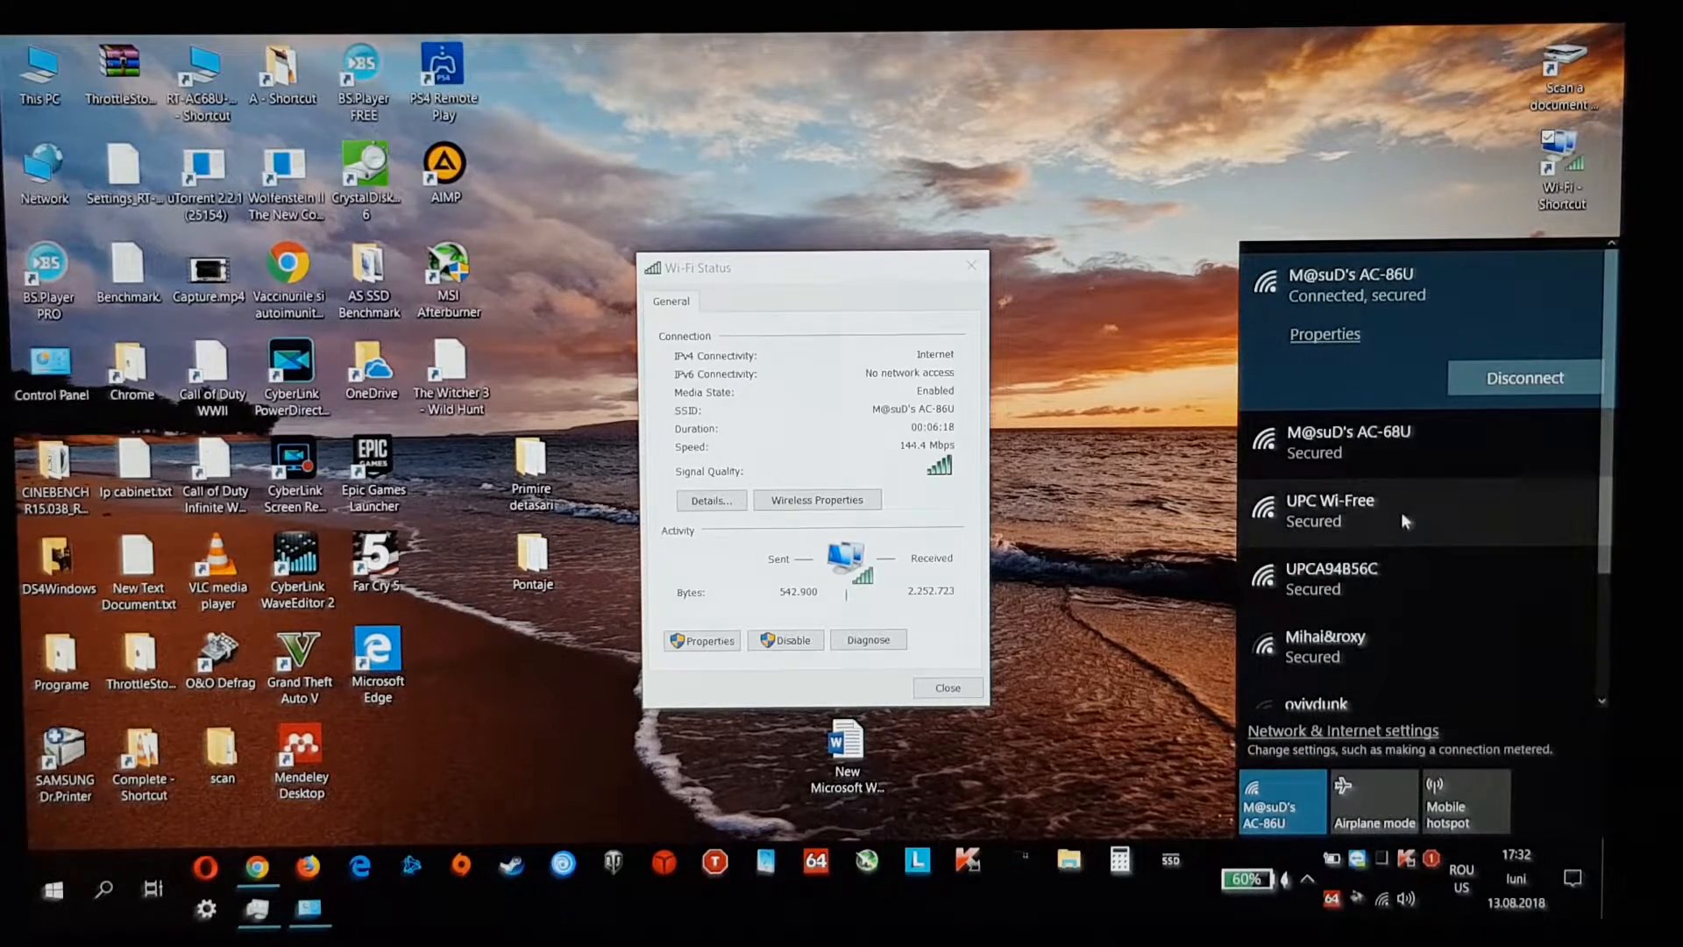
left_click(1395, 441)
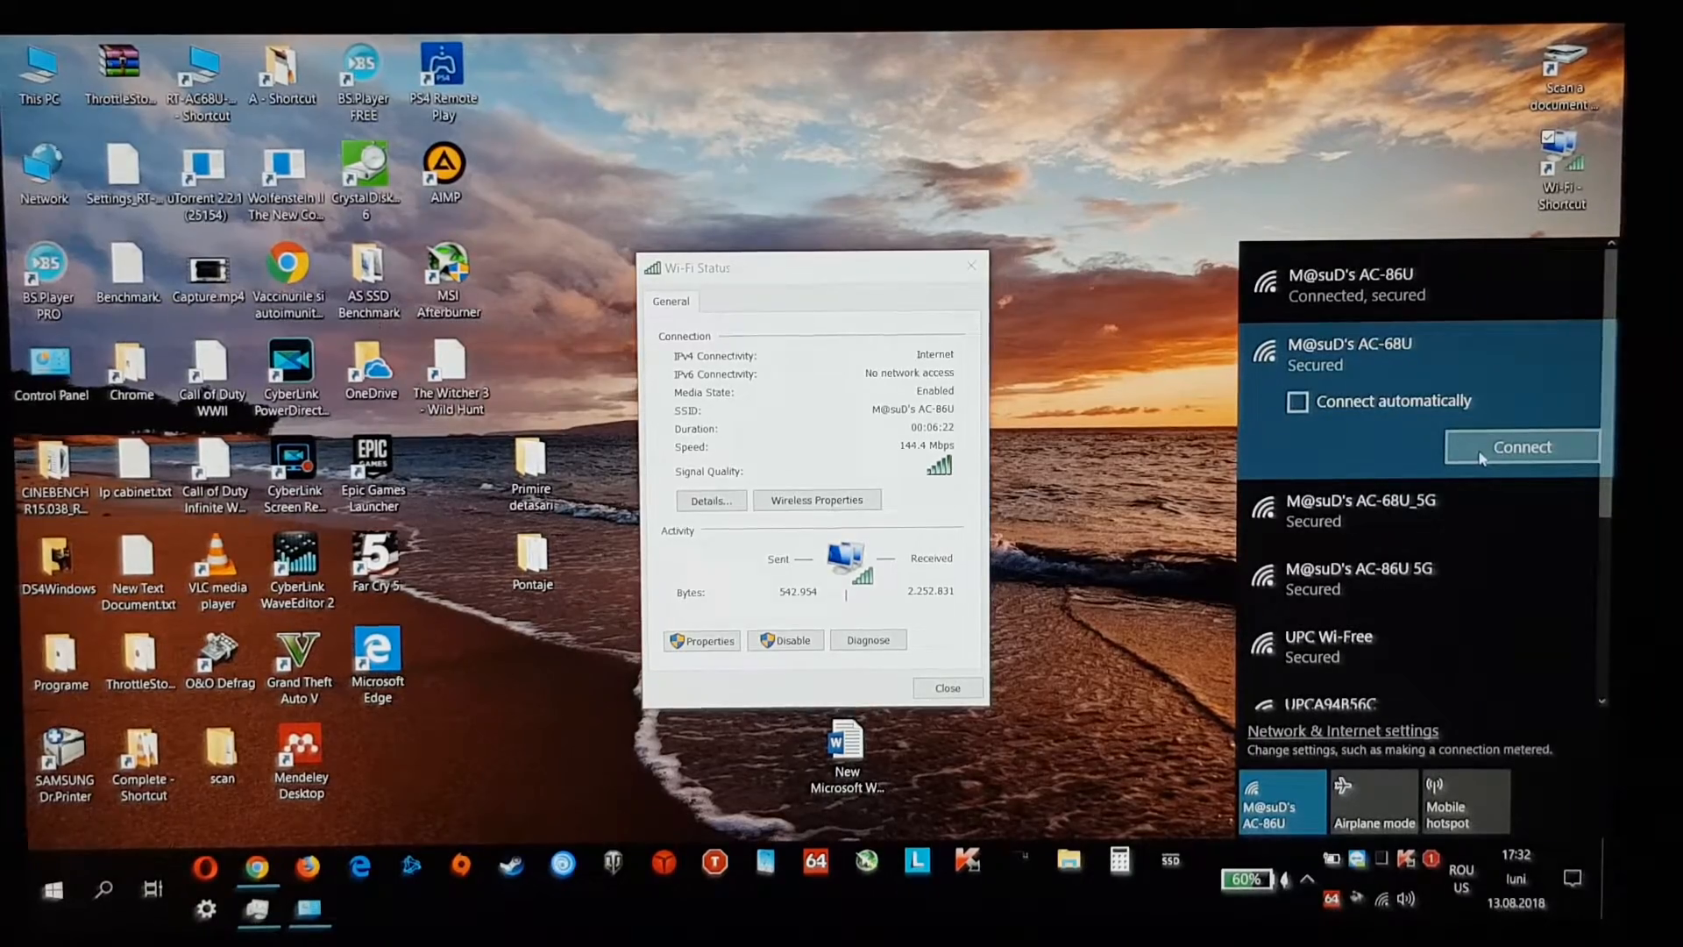
left_click(1521, 446)
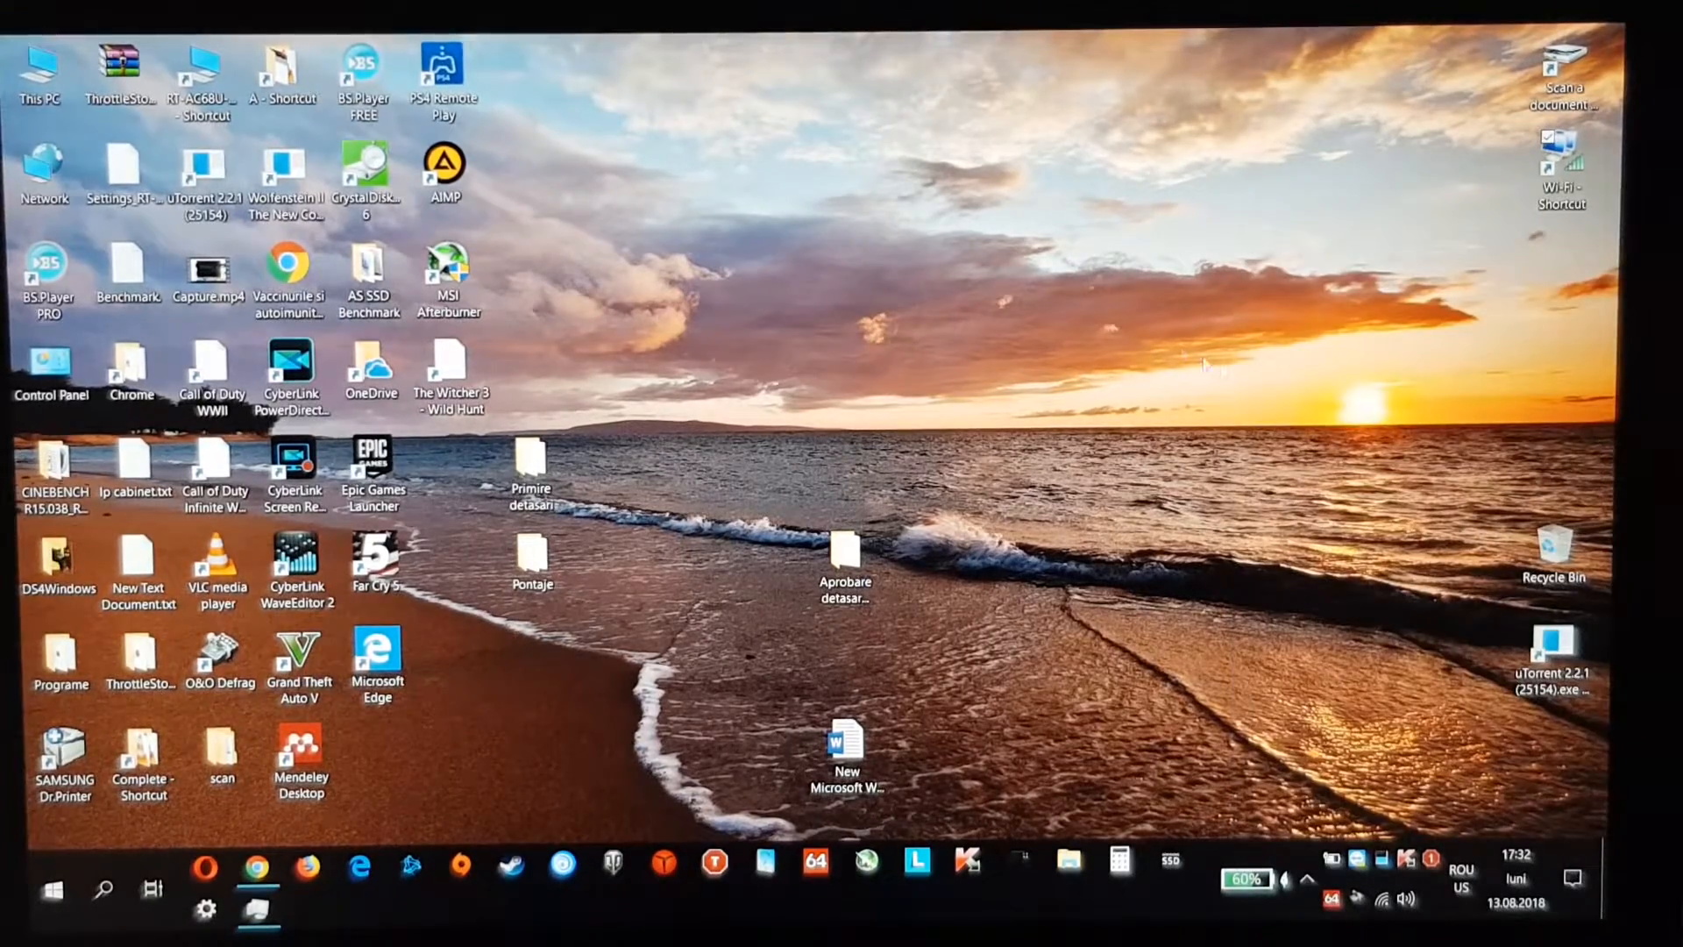
mouse_move(1287, 768)
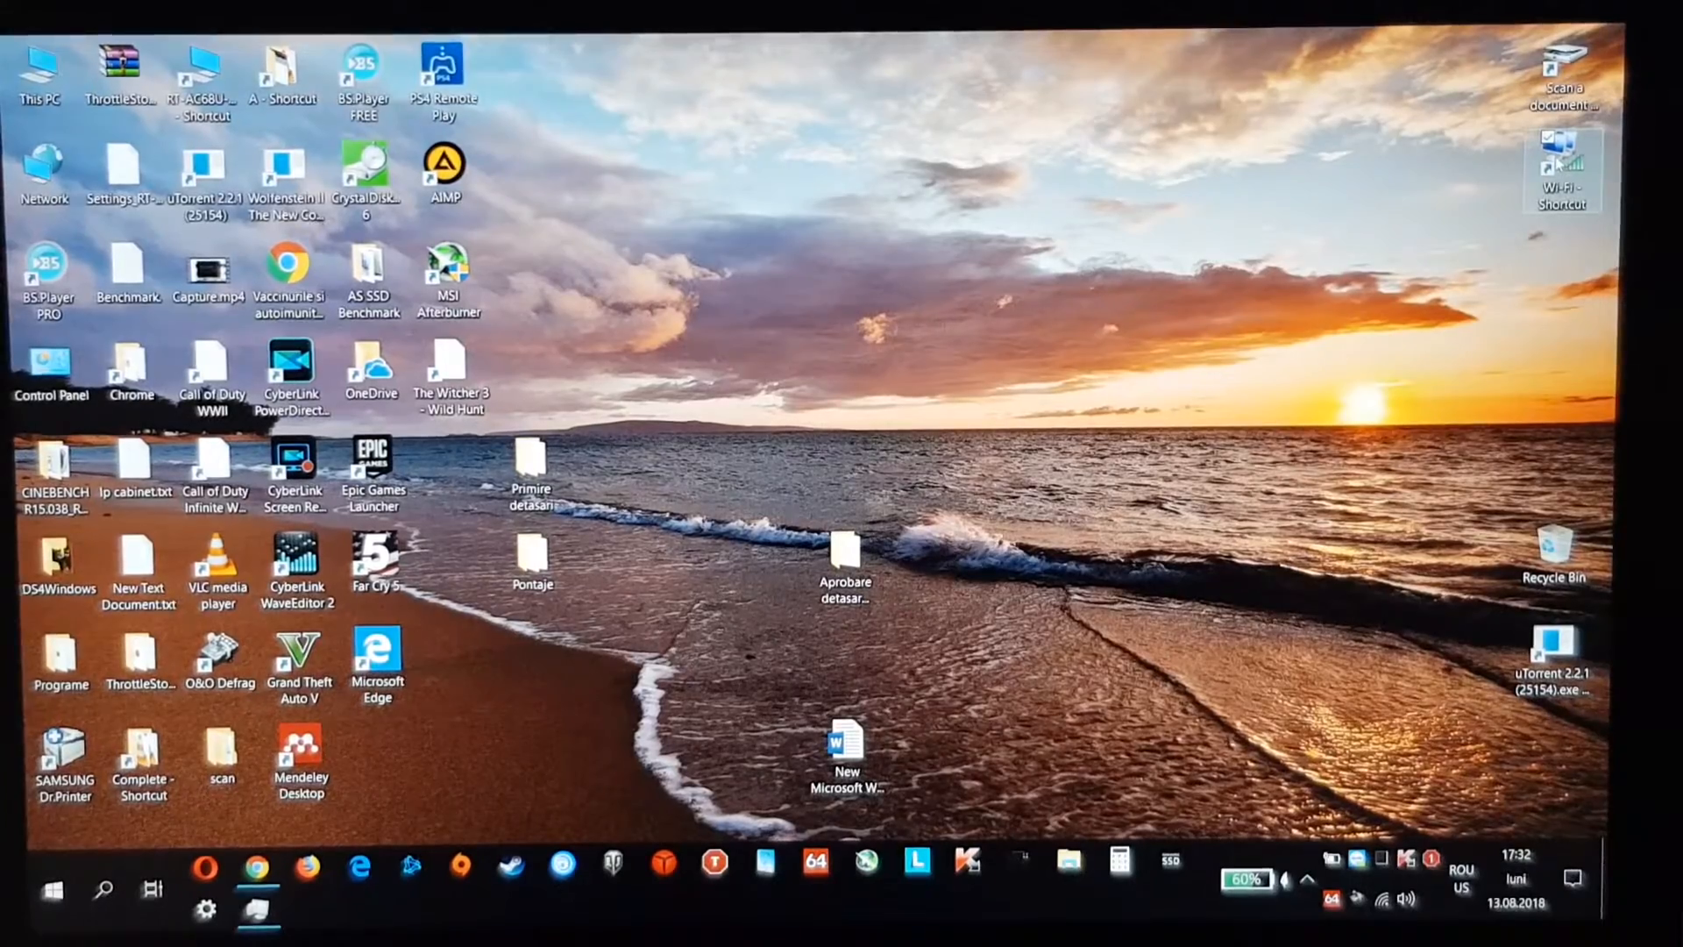
Step: Open the Wi-Fi connection status window from the desktop shortcut
double_click(1561, 167)
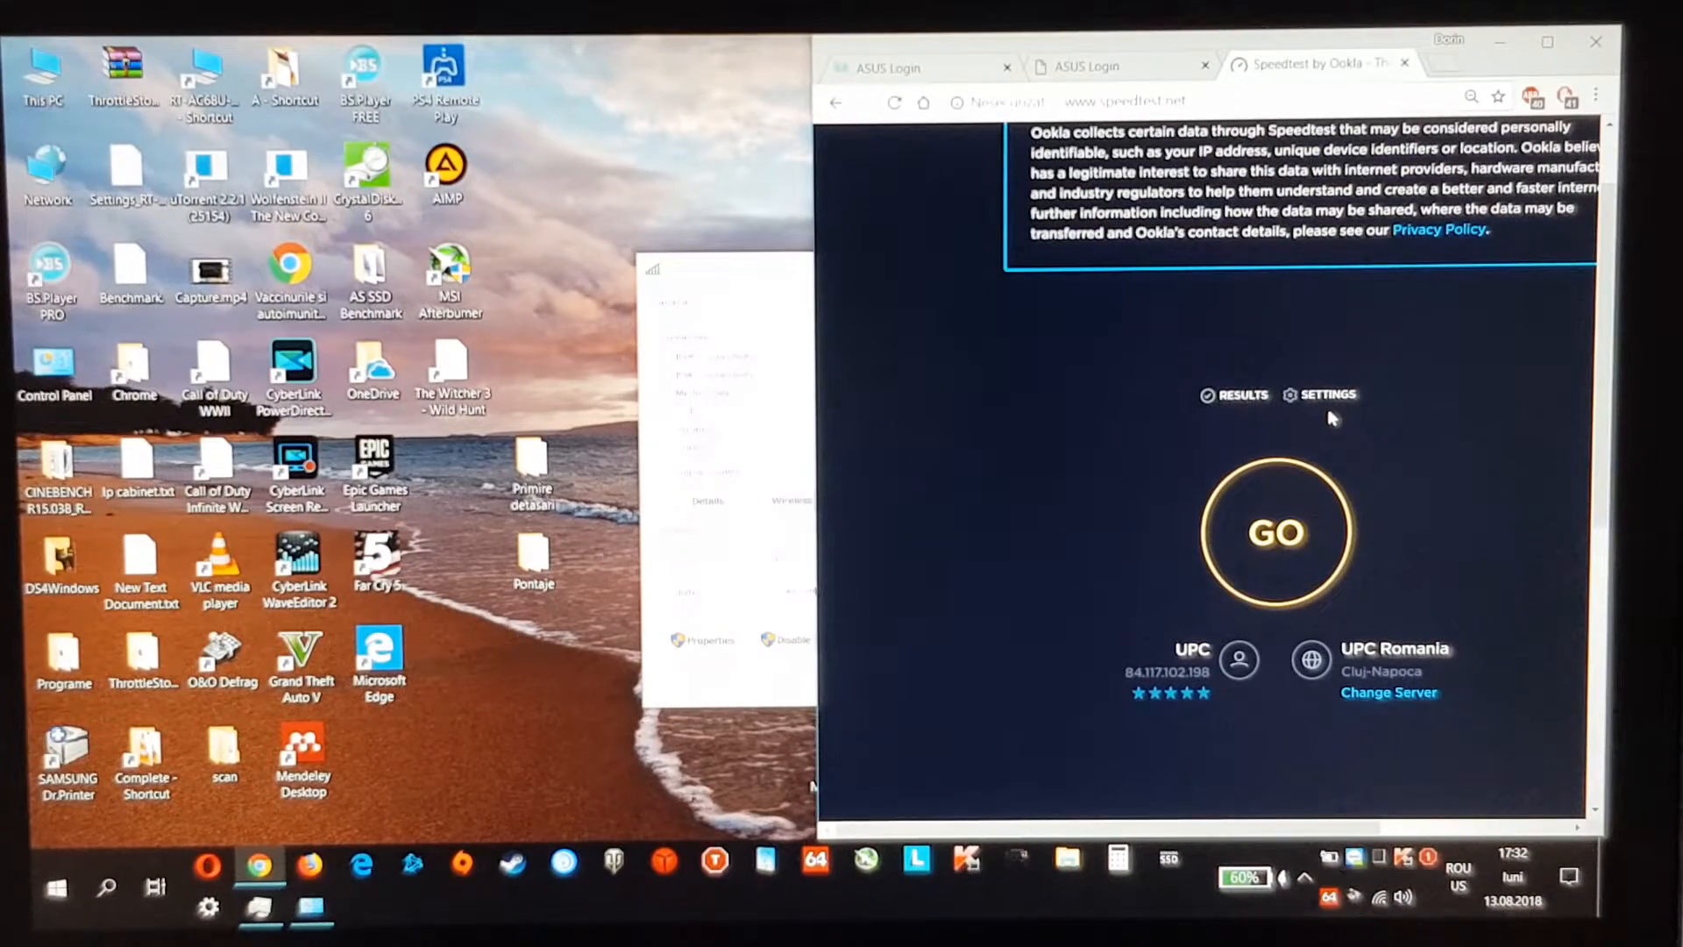
mouse_move(1146, 502)
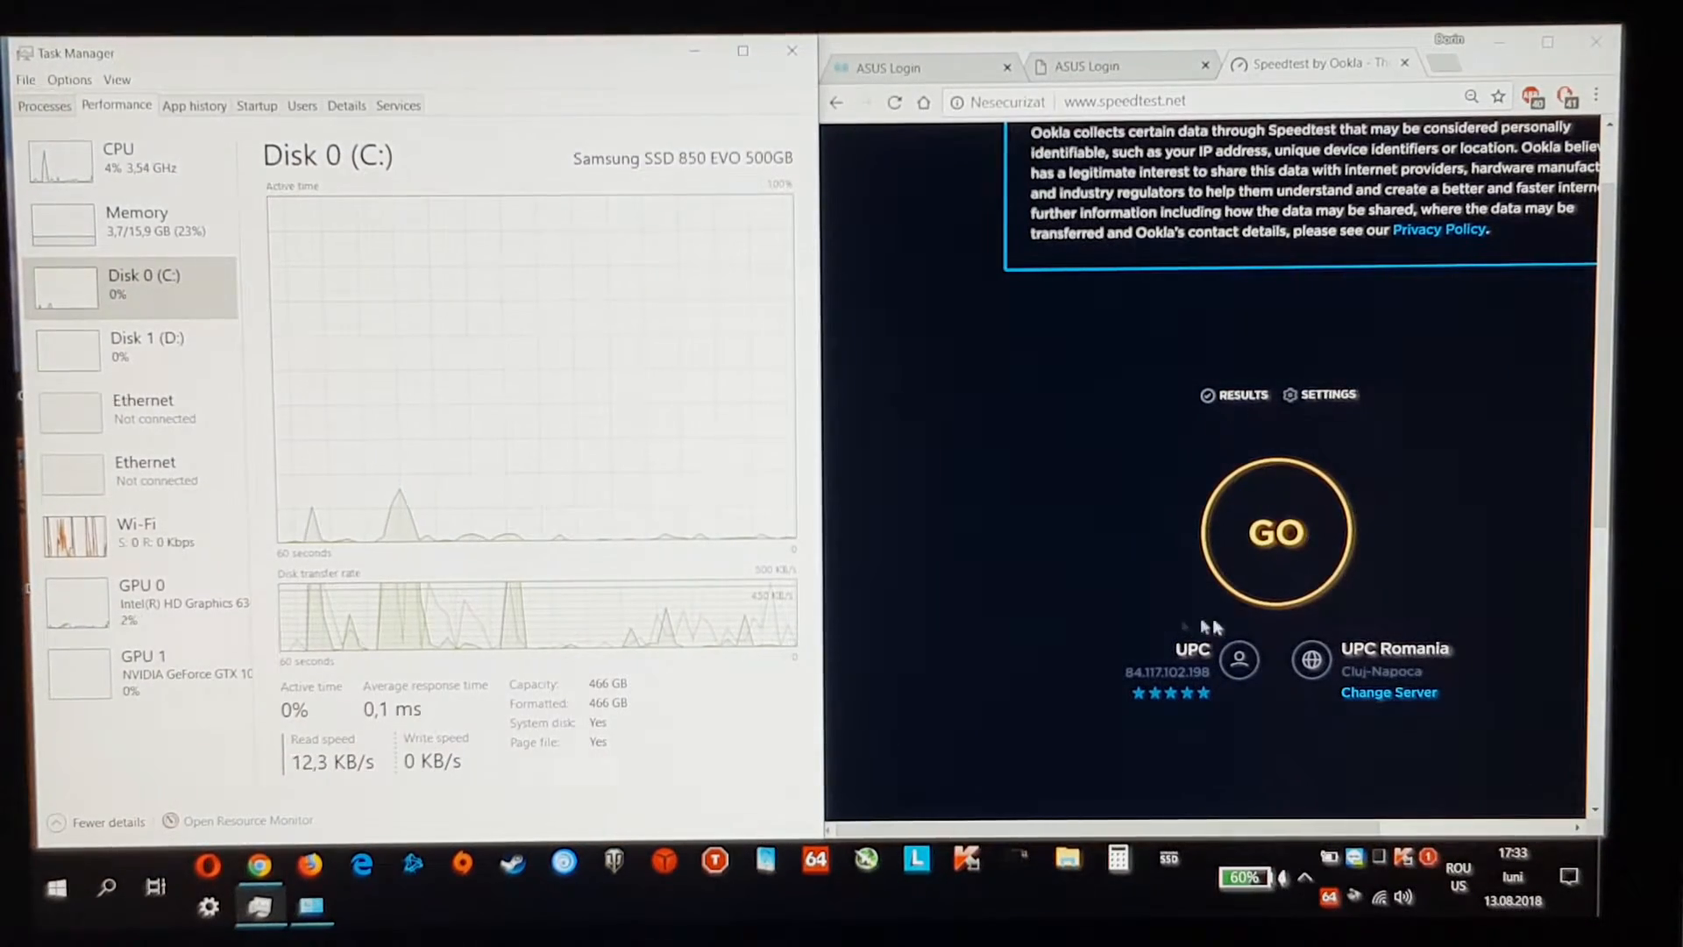
mouse_move(1342, 574)
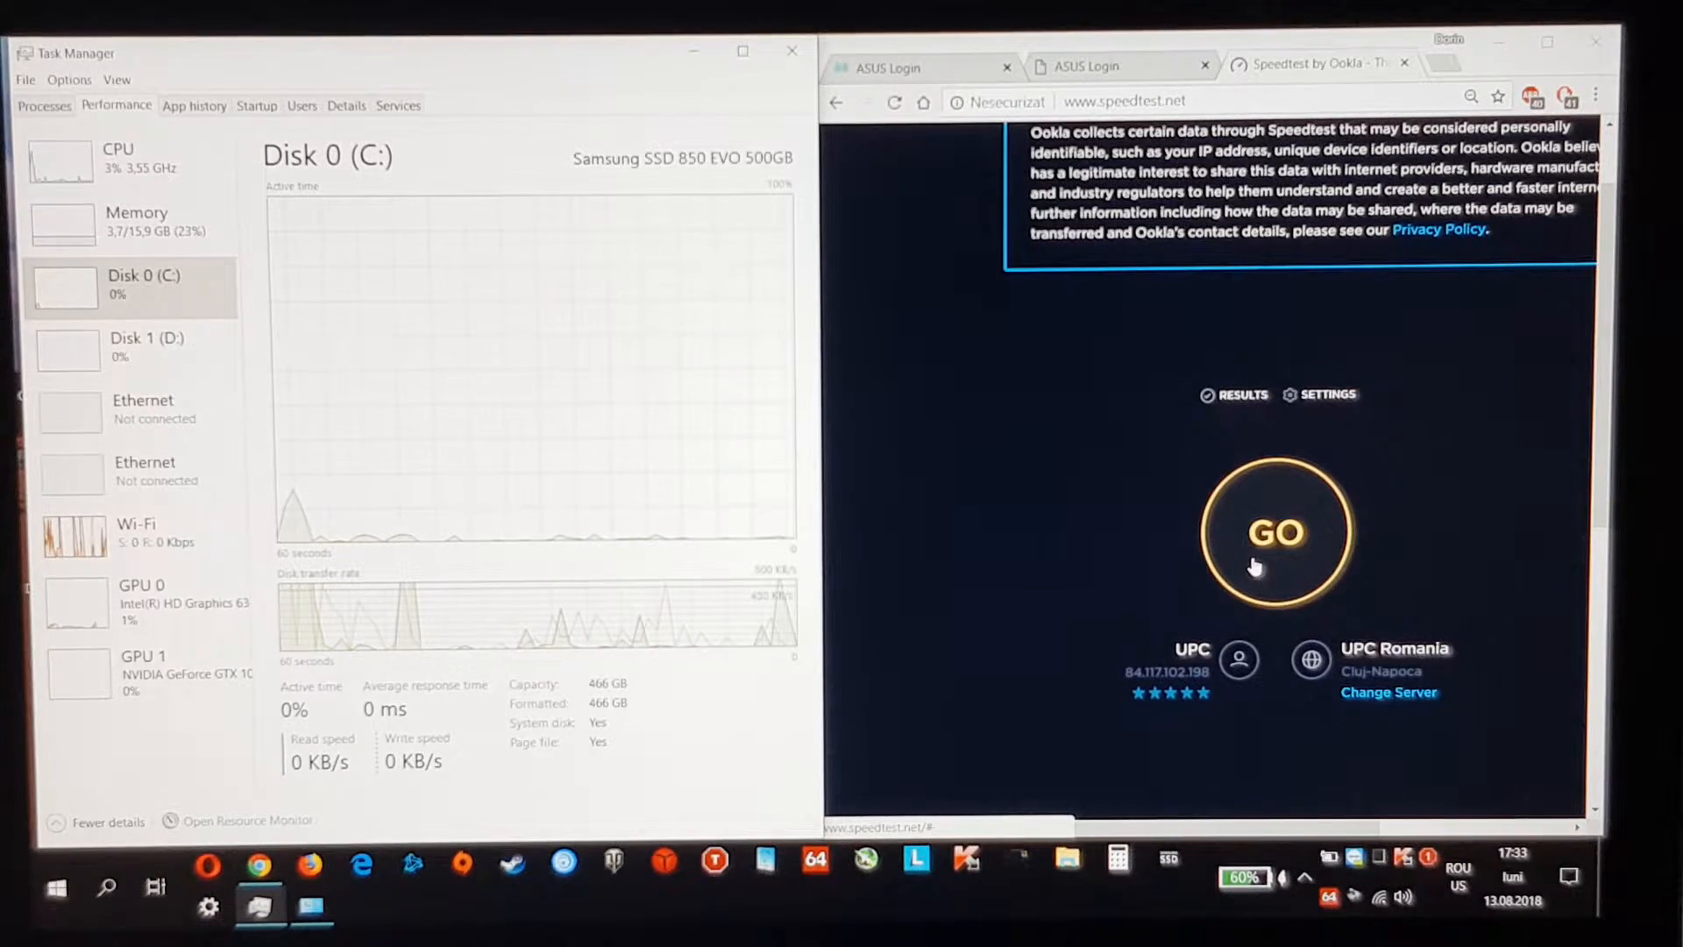
Step: Start the AC-68U speed test and show Task Manager's Wi-Fi throughput graph
left_click(1275, 531)
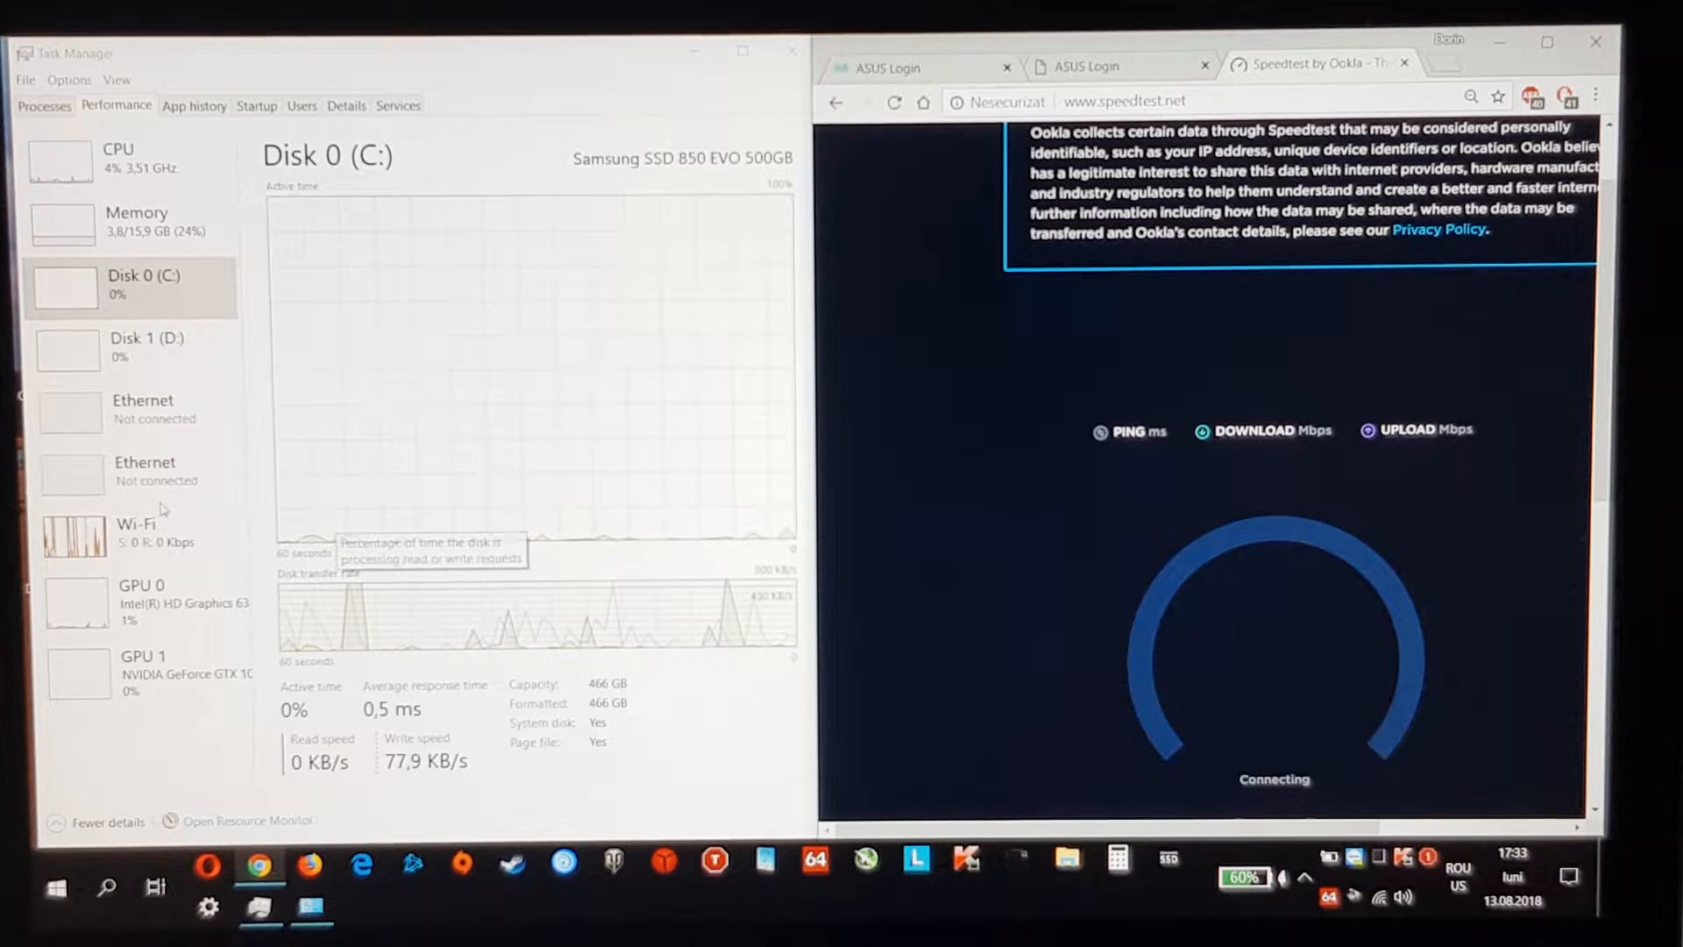
left_click(135, 531)
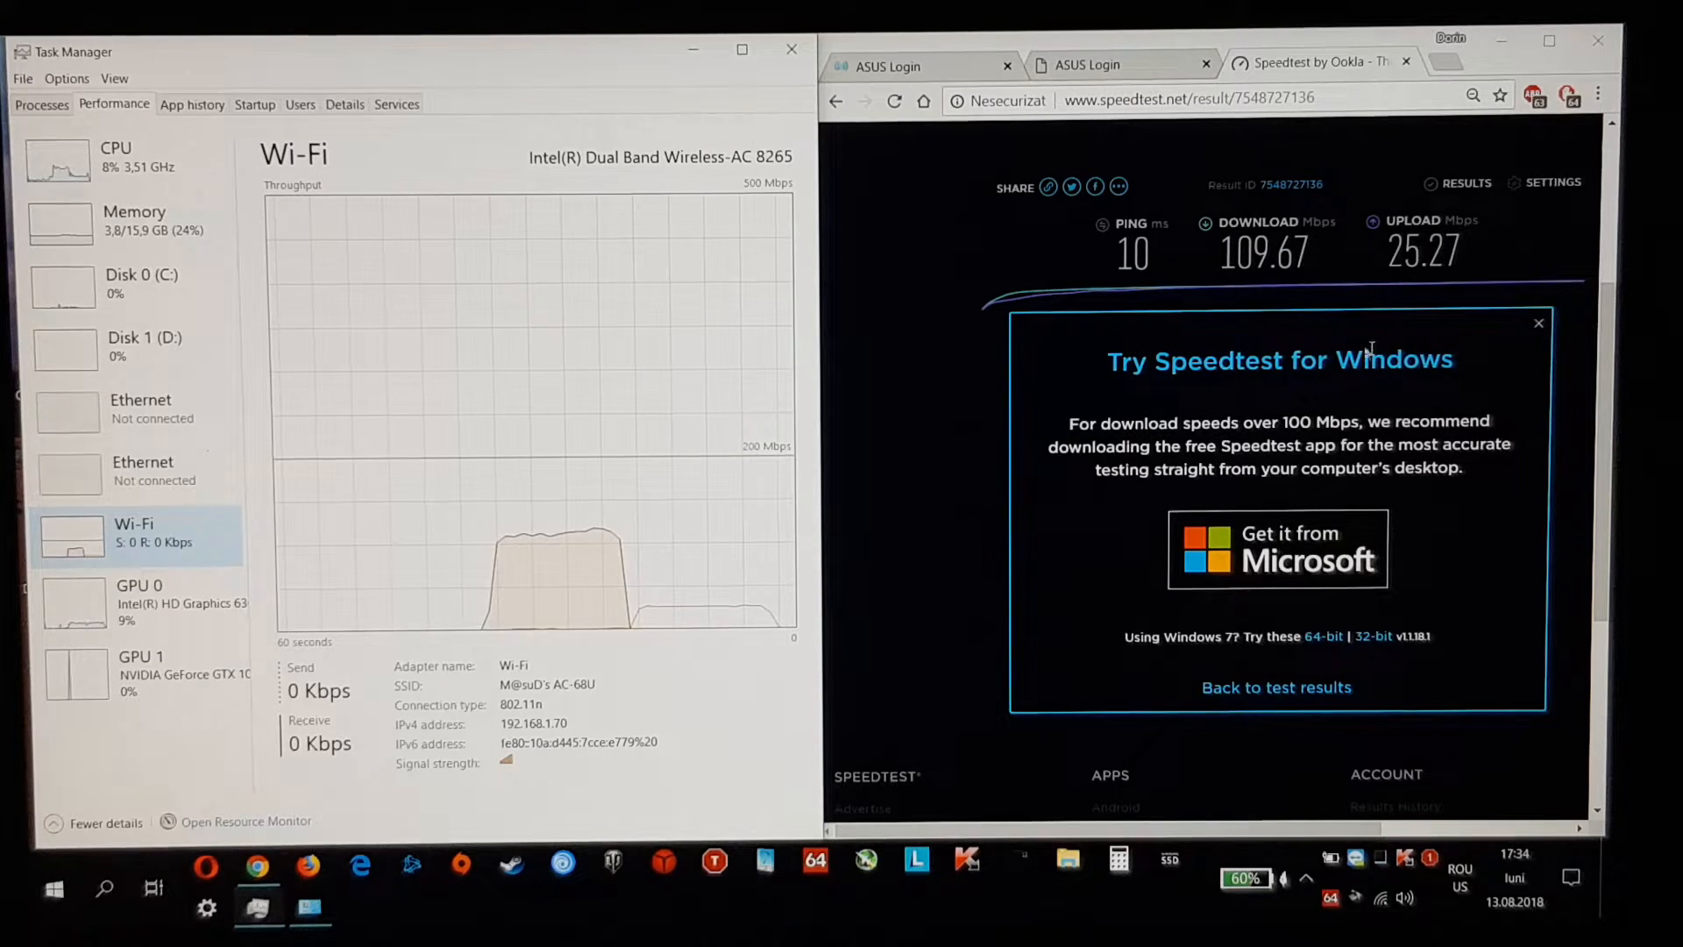
Step: Dismiss the app promo and rerun the AC-68U test: 8 ms, 109.05/23.38 Mbps
left_click(1538, 323)
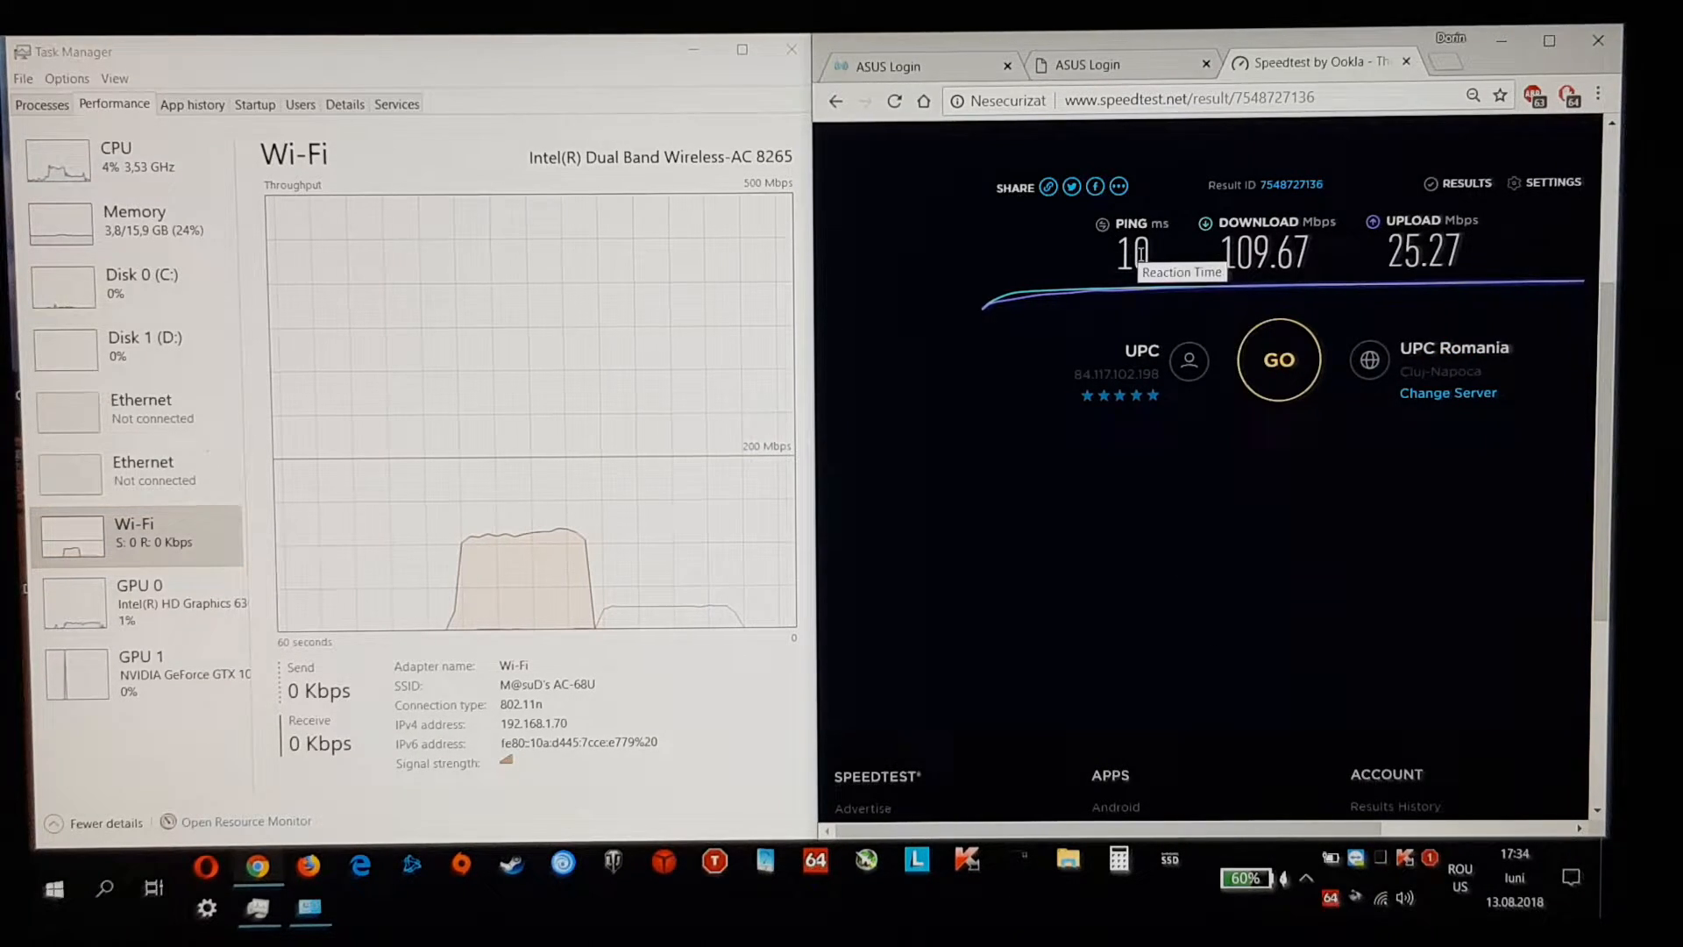
mouse_move(1220, 331)
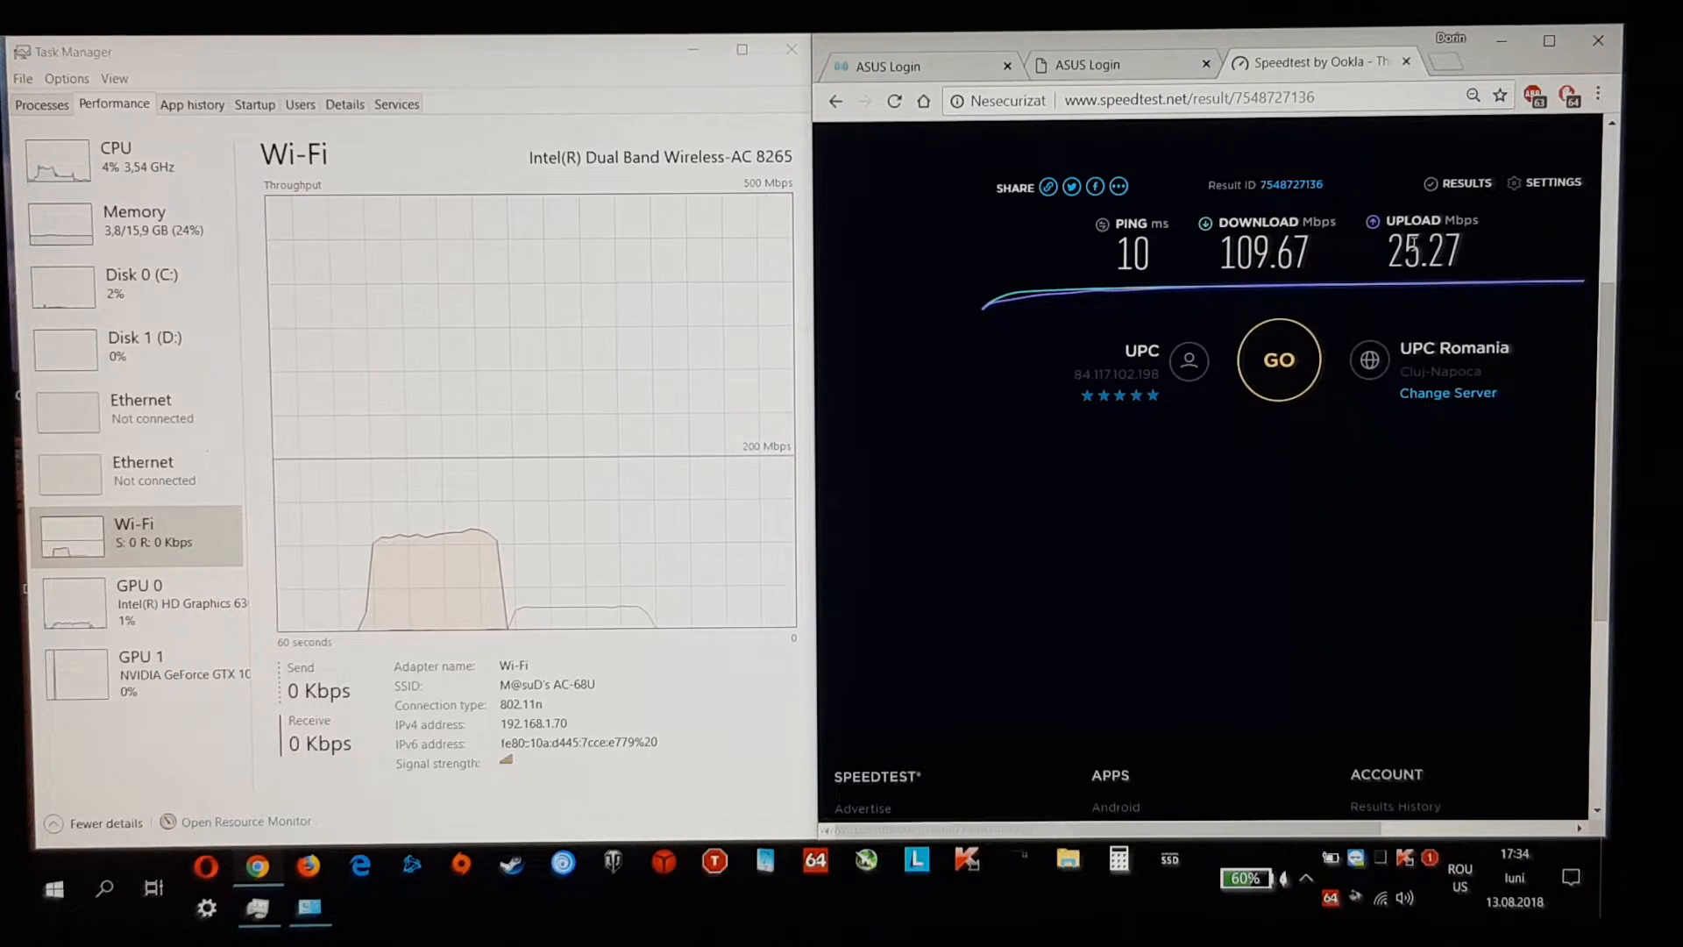
left_click(1276, 359)
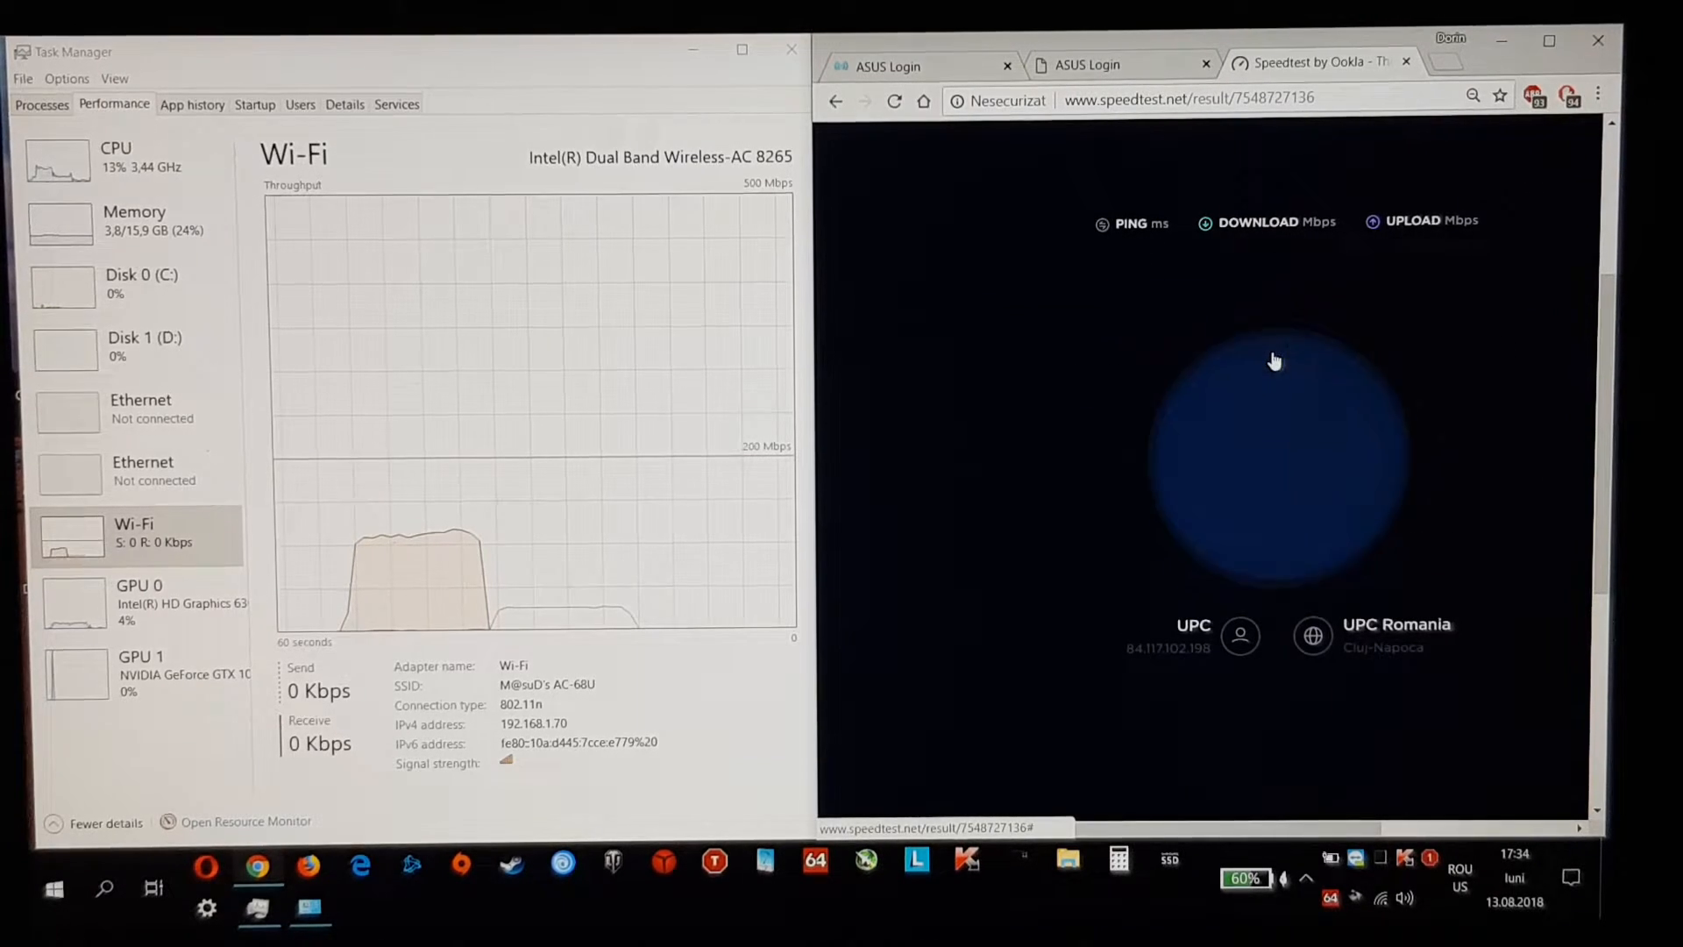
left_click(1276, 443)
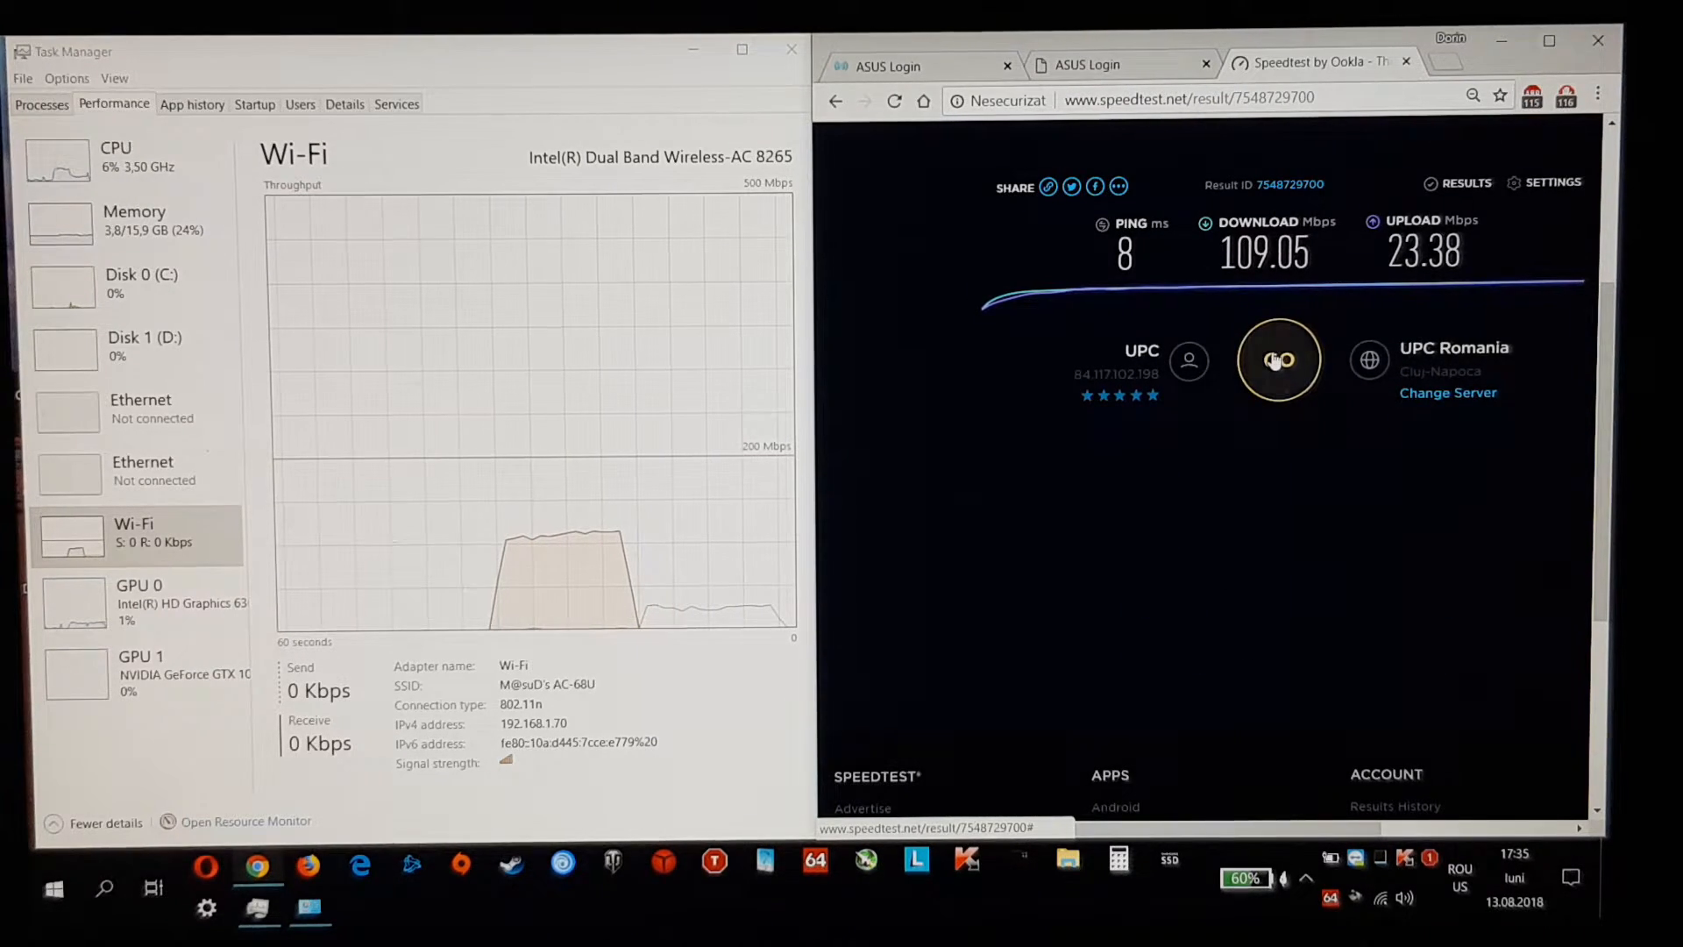
left_click(1276, 359)
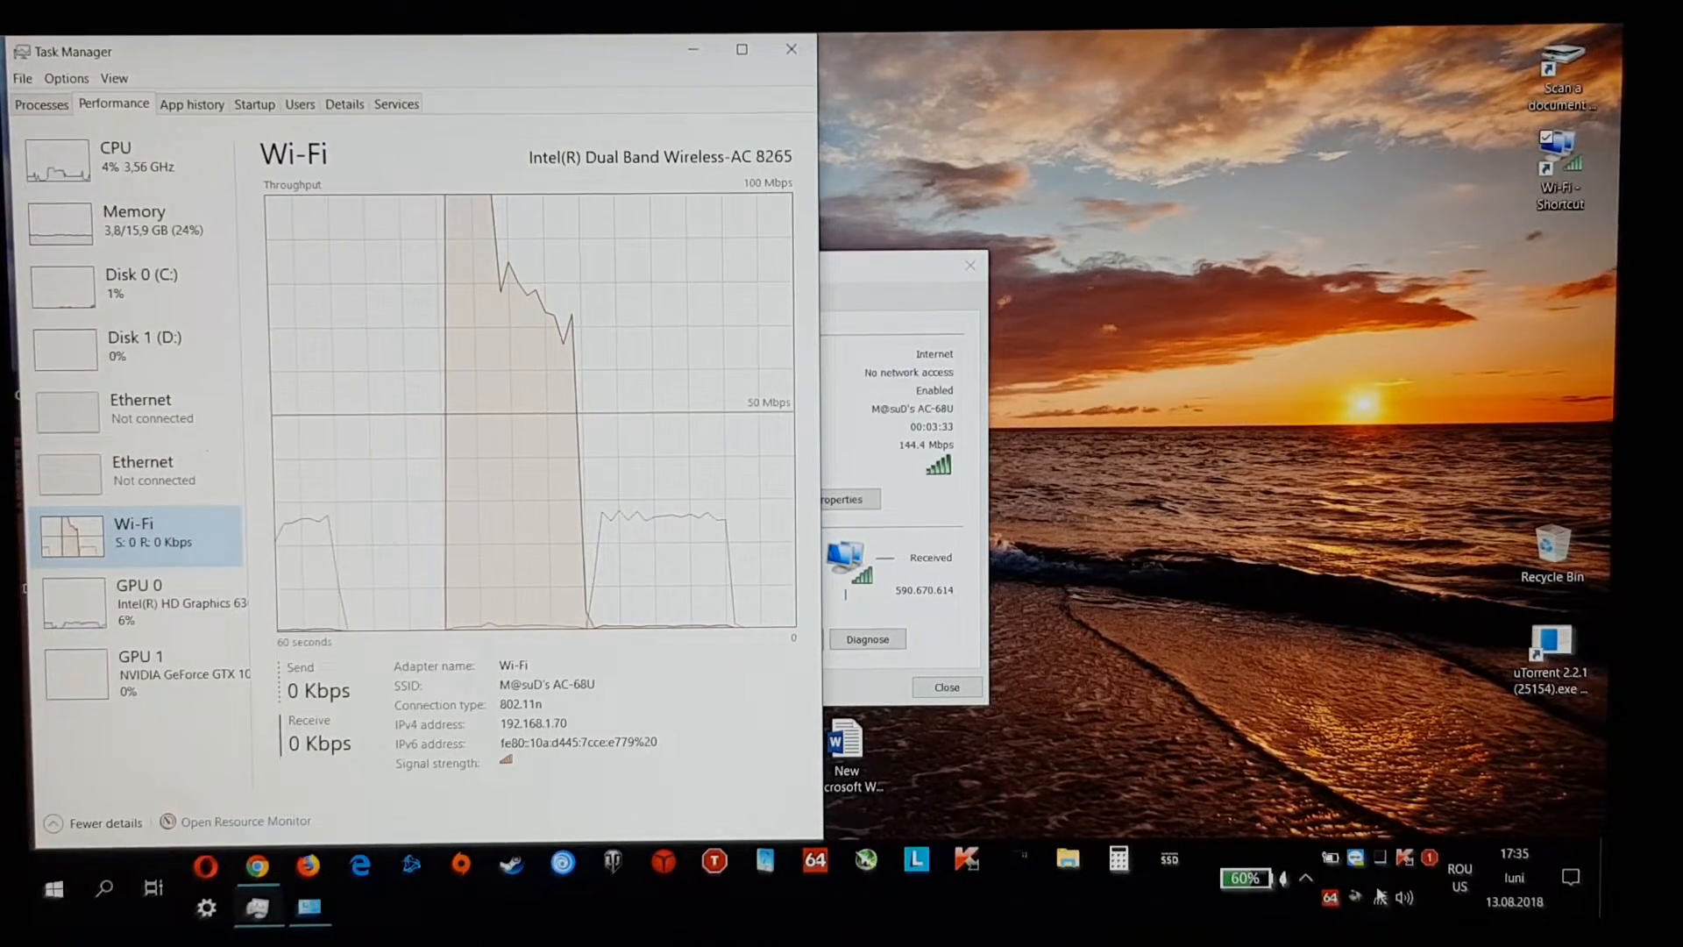
Step: Connect to M@suD's AC-86U Wi-Fi network and show the bare desktop
left_click(1401, 896)
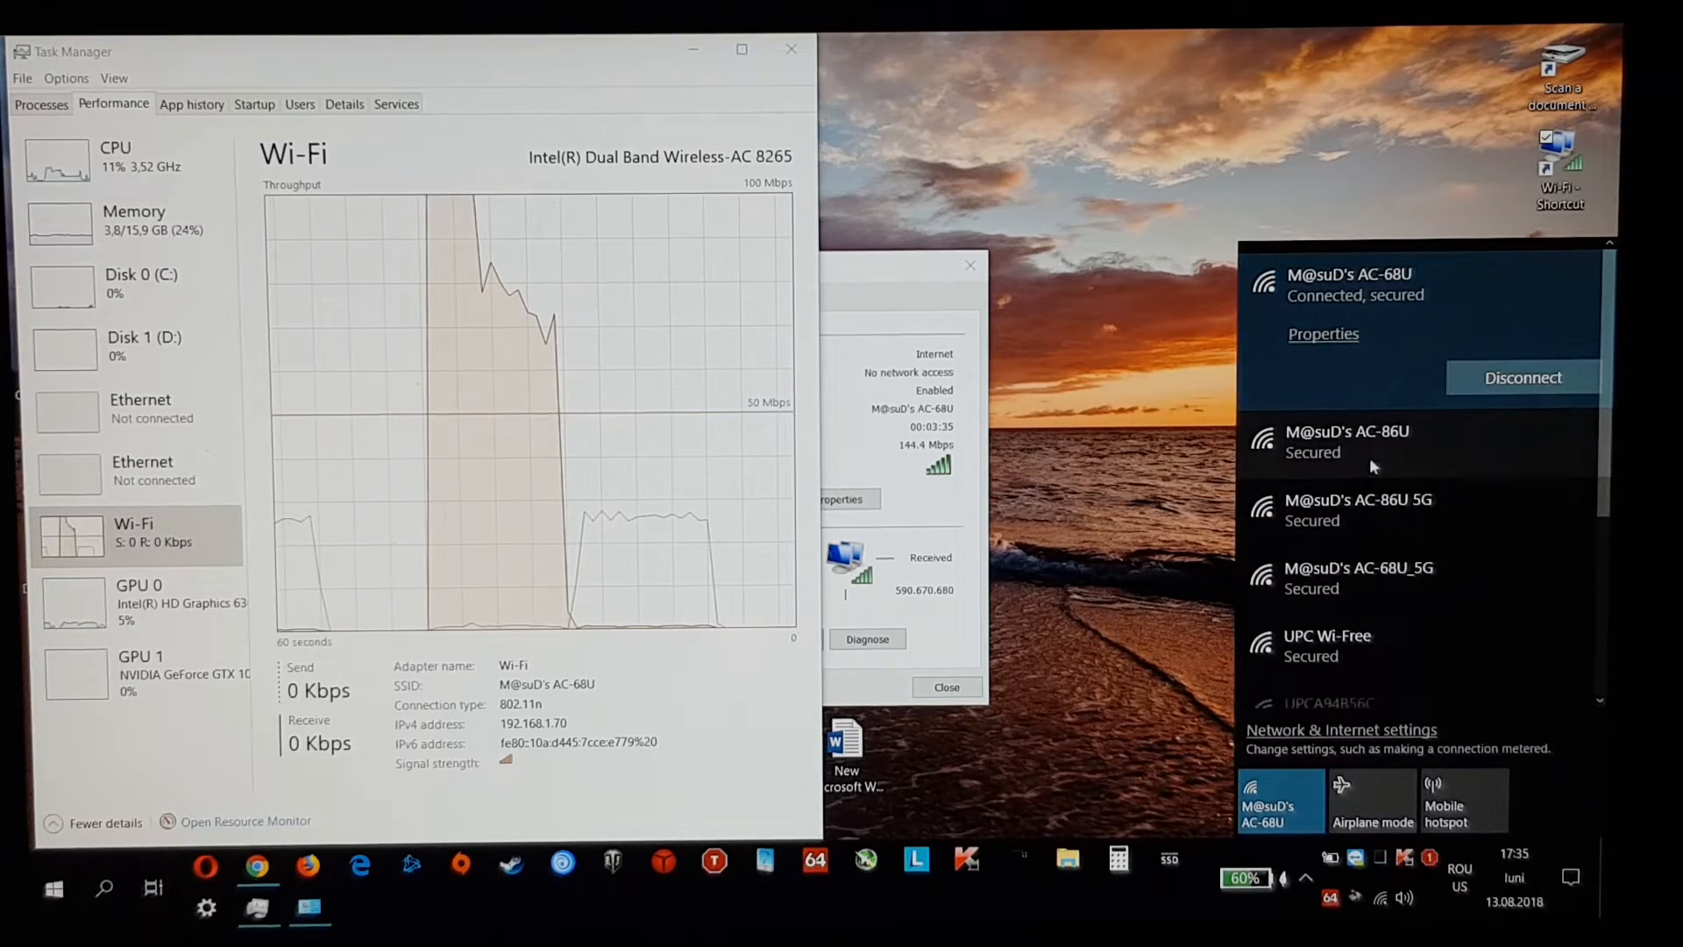
left_click(1347, 440)
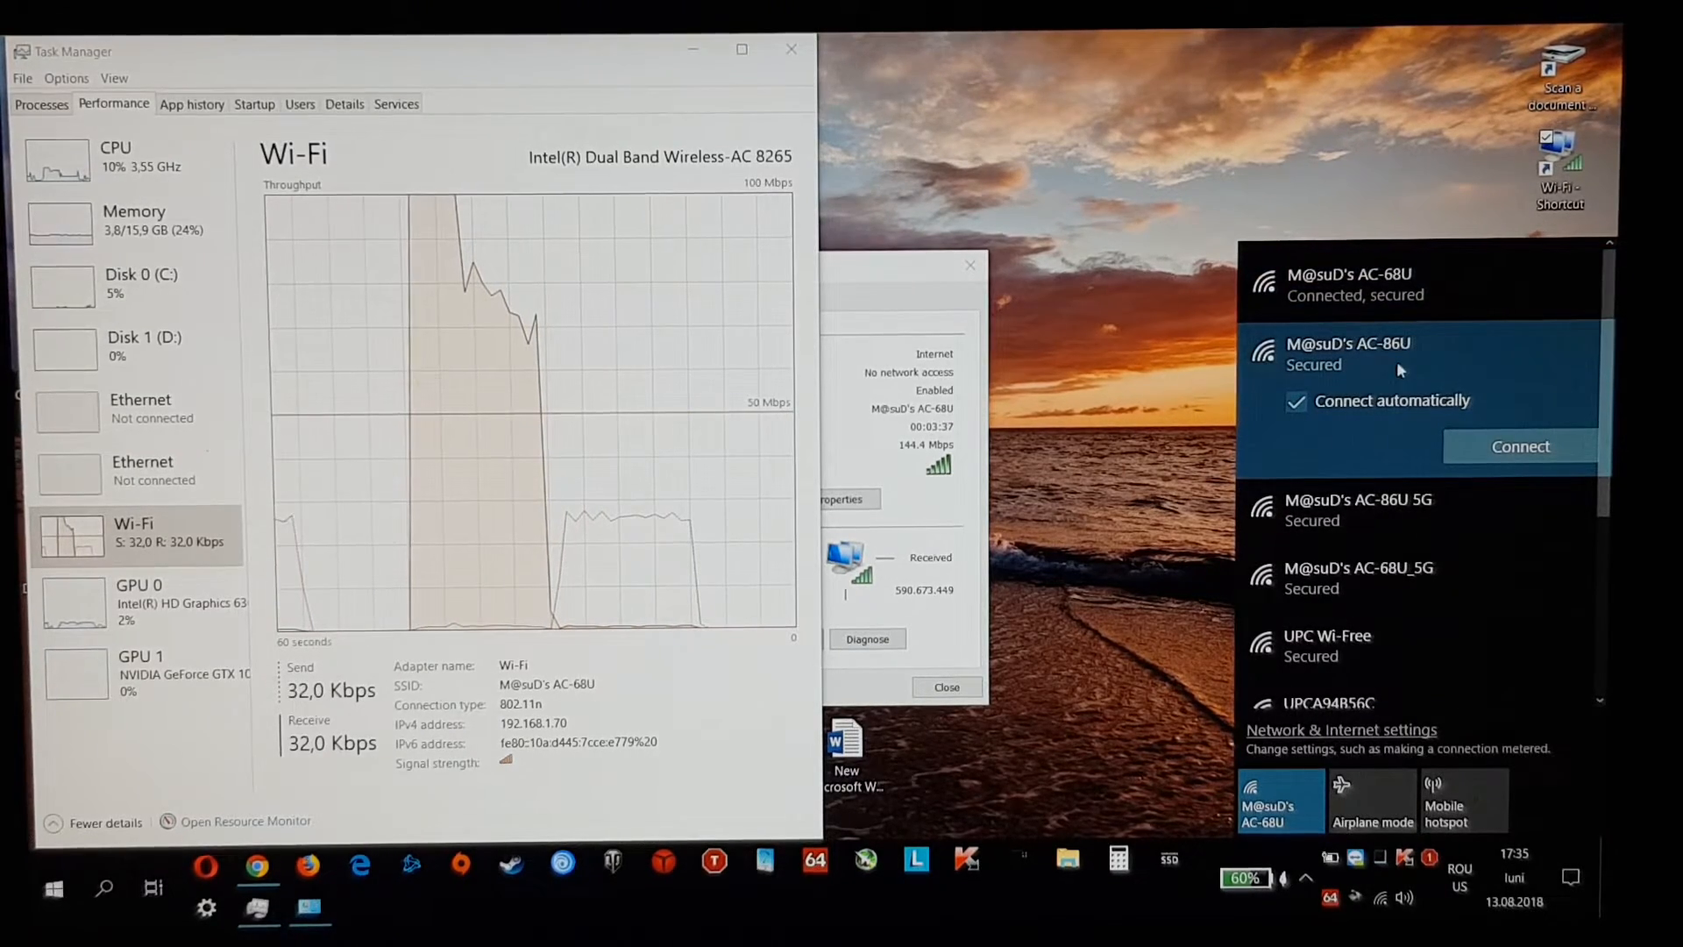
left_click(1520, 445)
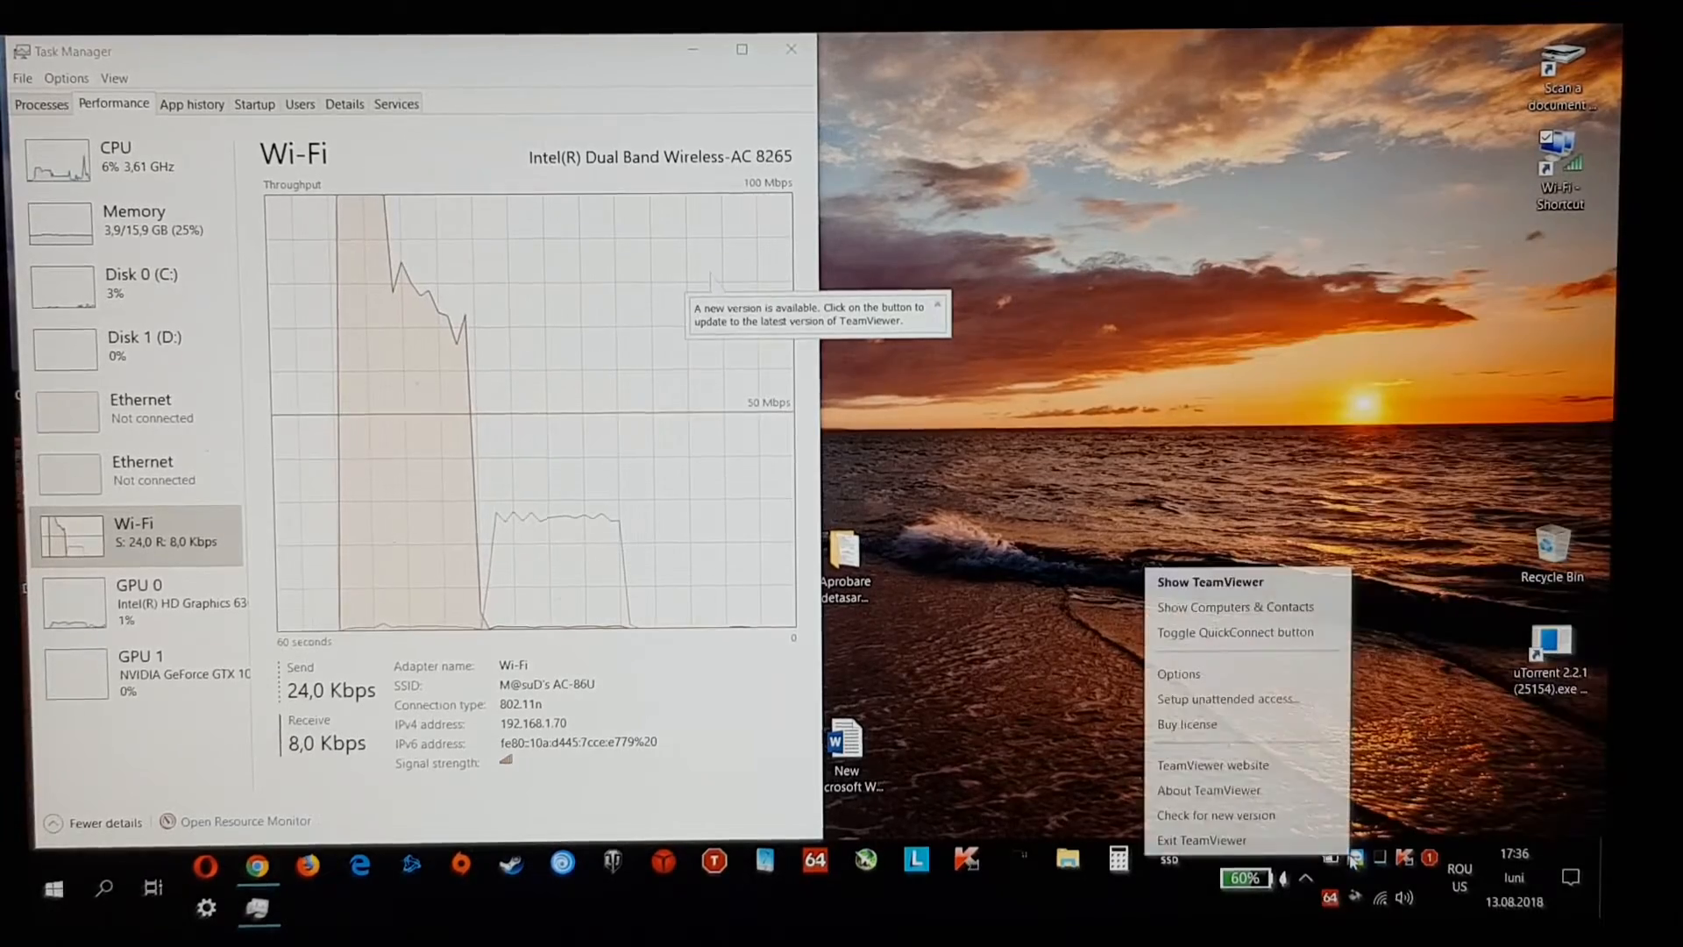
left_click(1200, 841)
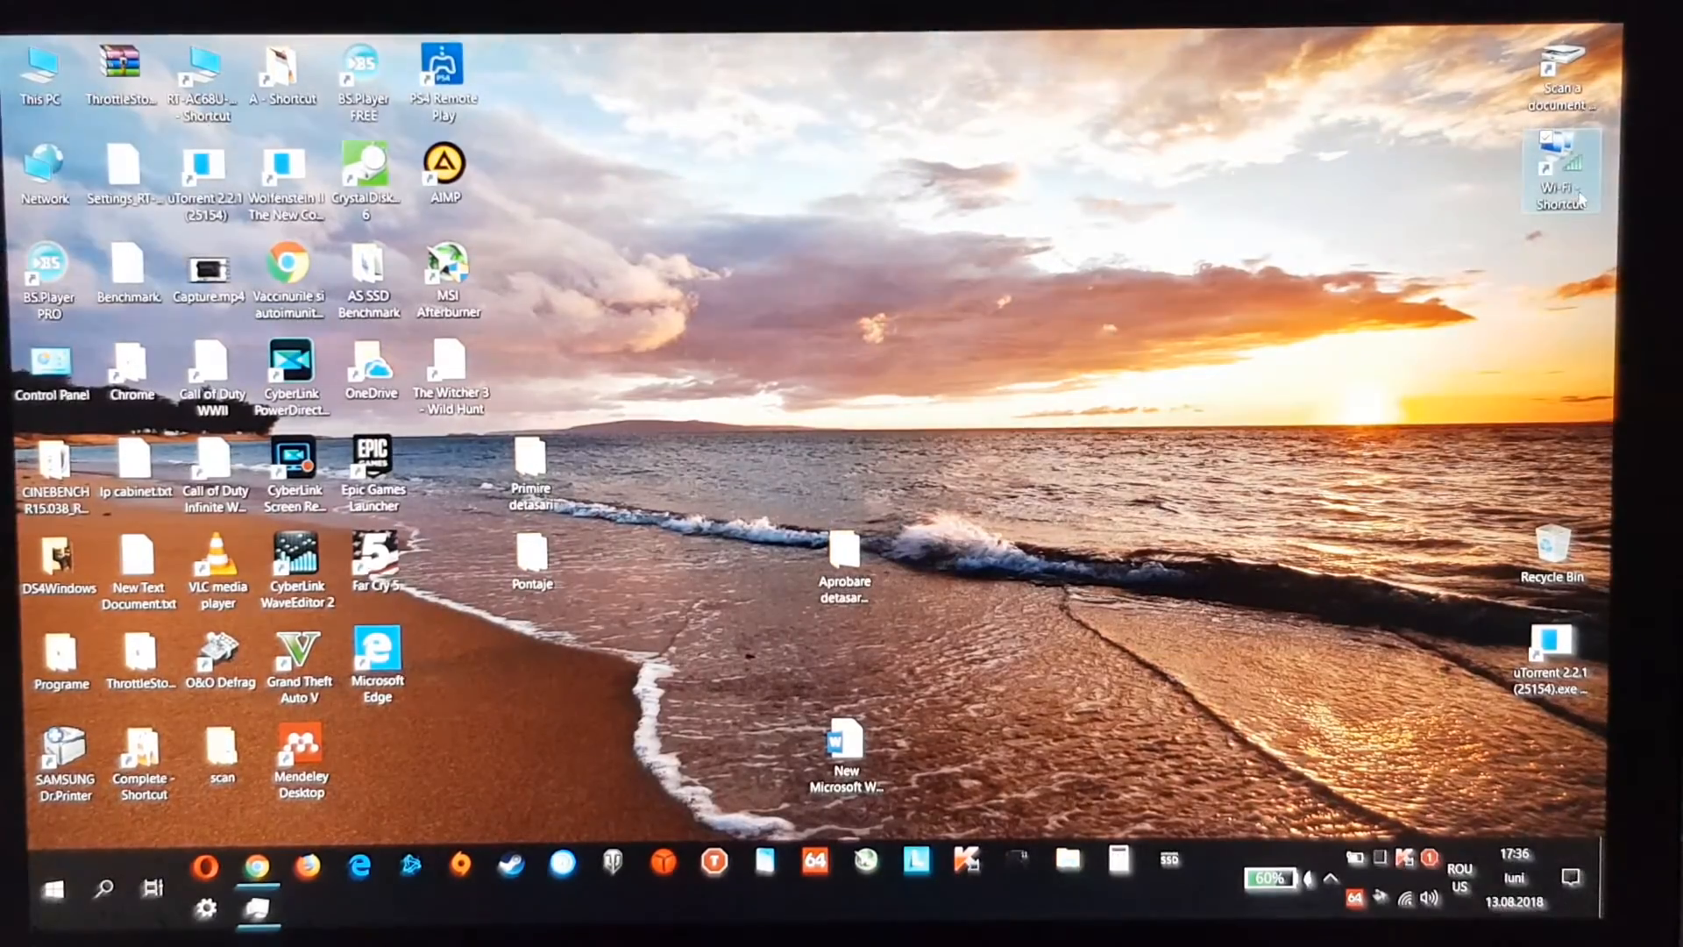
Step: Reopen the Wi-Fi shortcut window and start a new speed test on AC-86U
double_click(1563, 172)
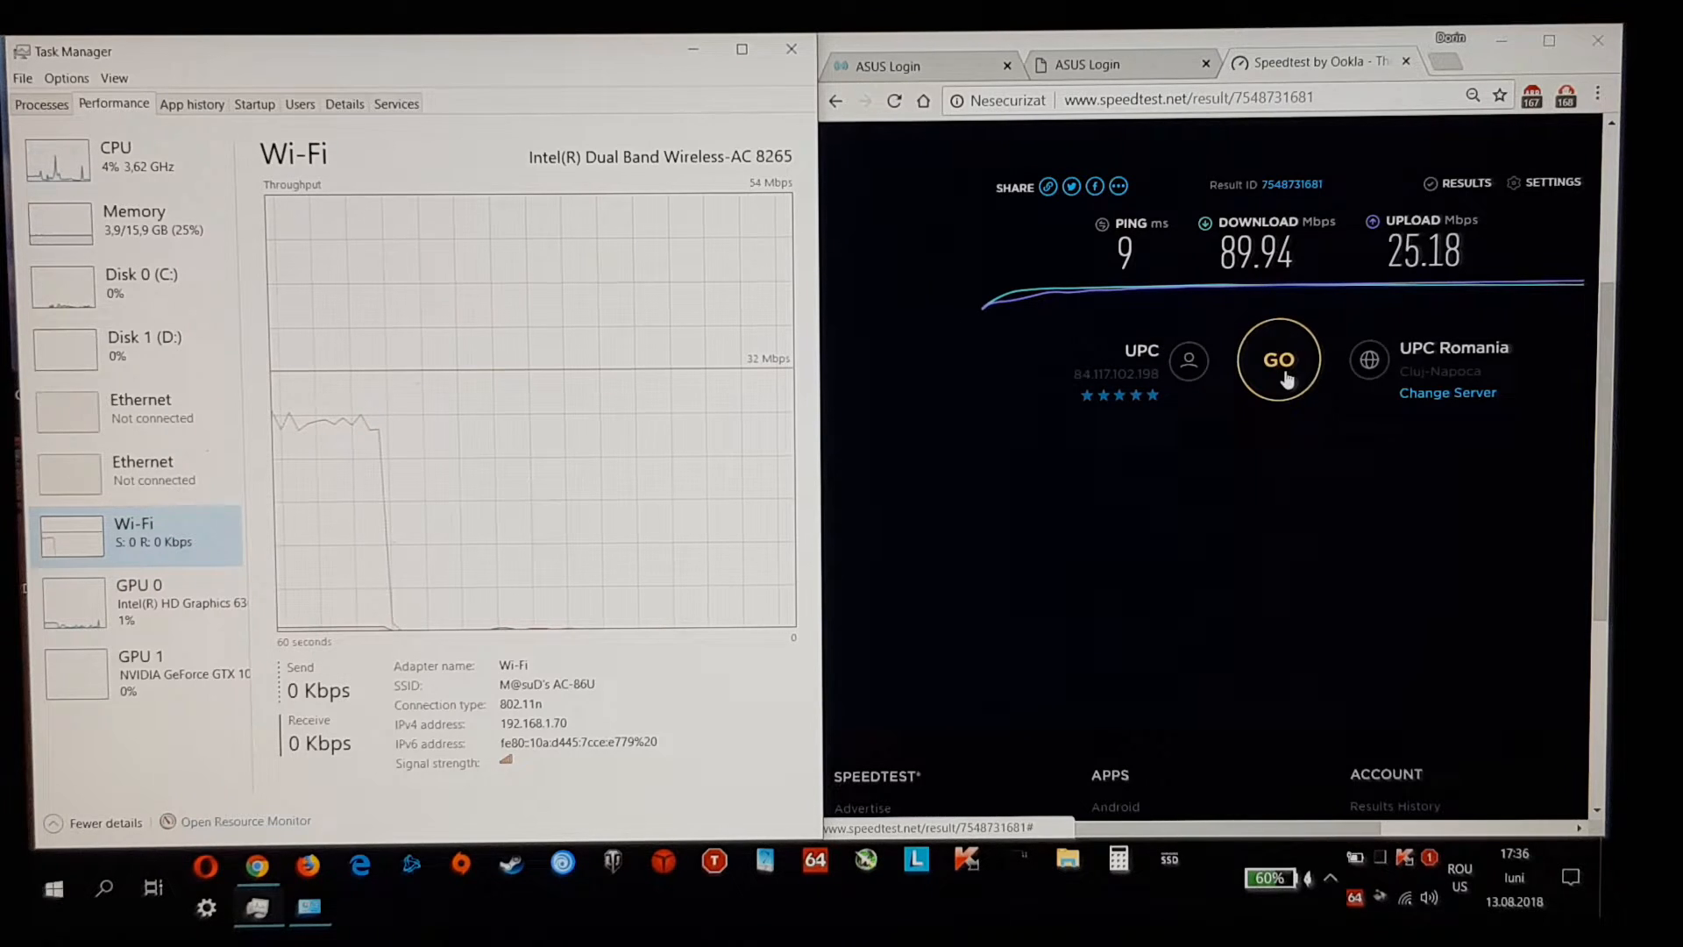
left_click(1277, 359)
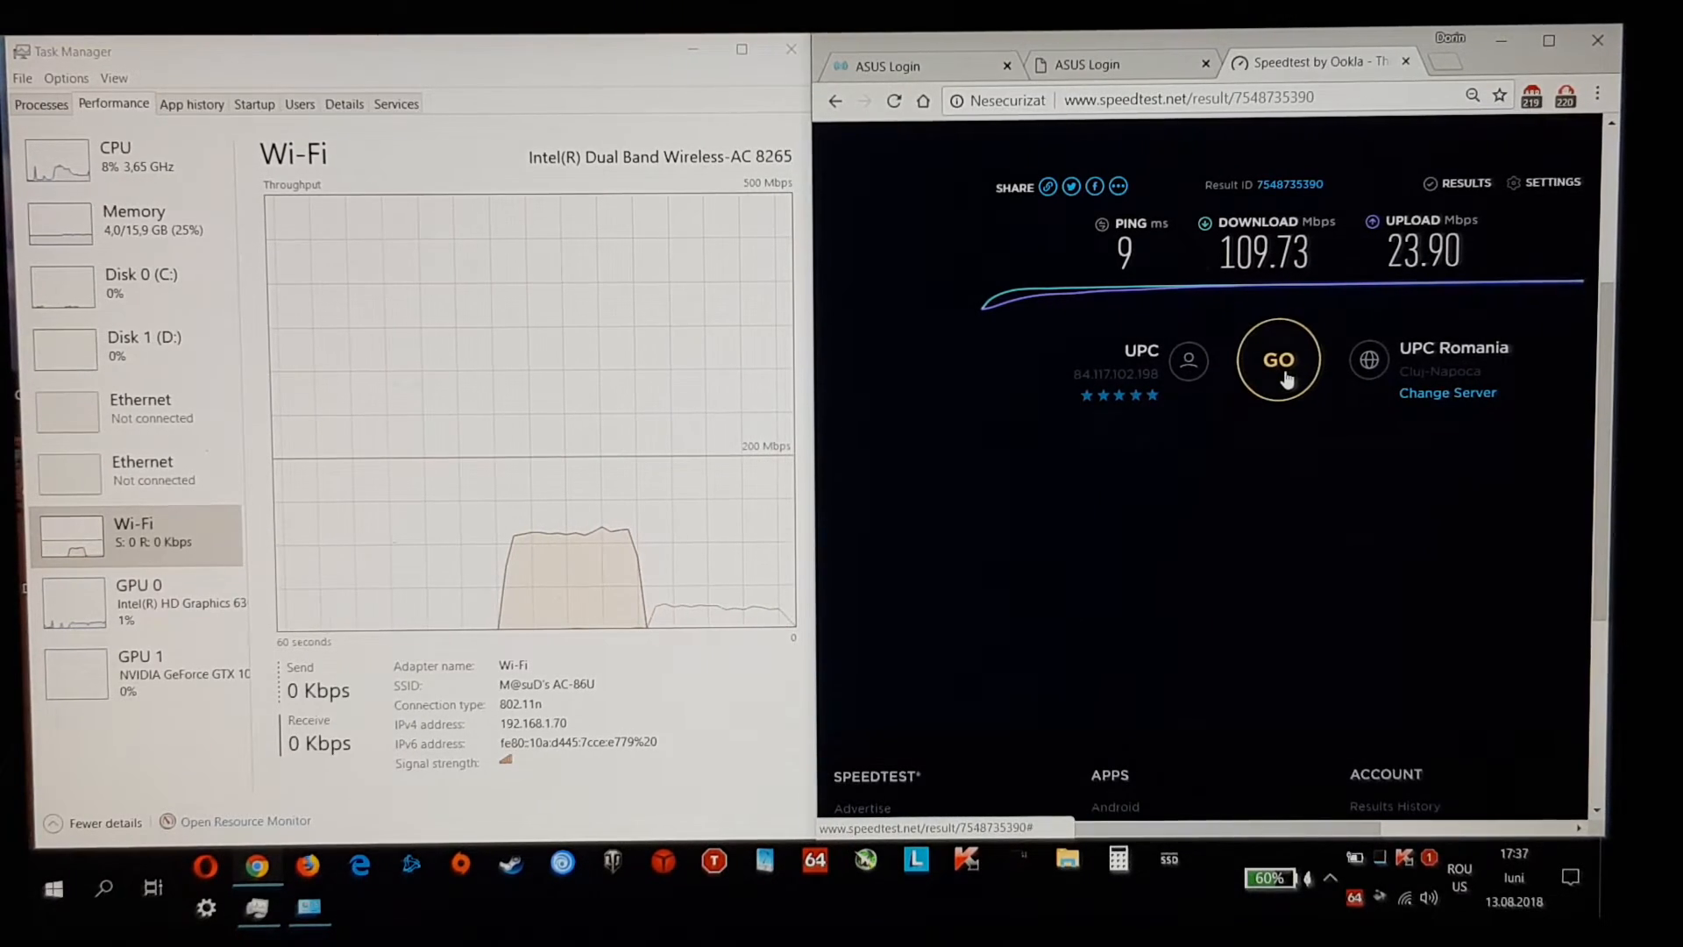
Step: Run the speed test again over the AC-86U connection
left_click(1277, 359)
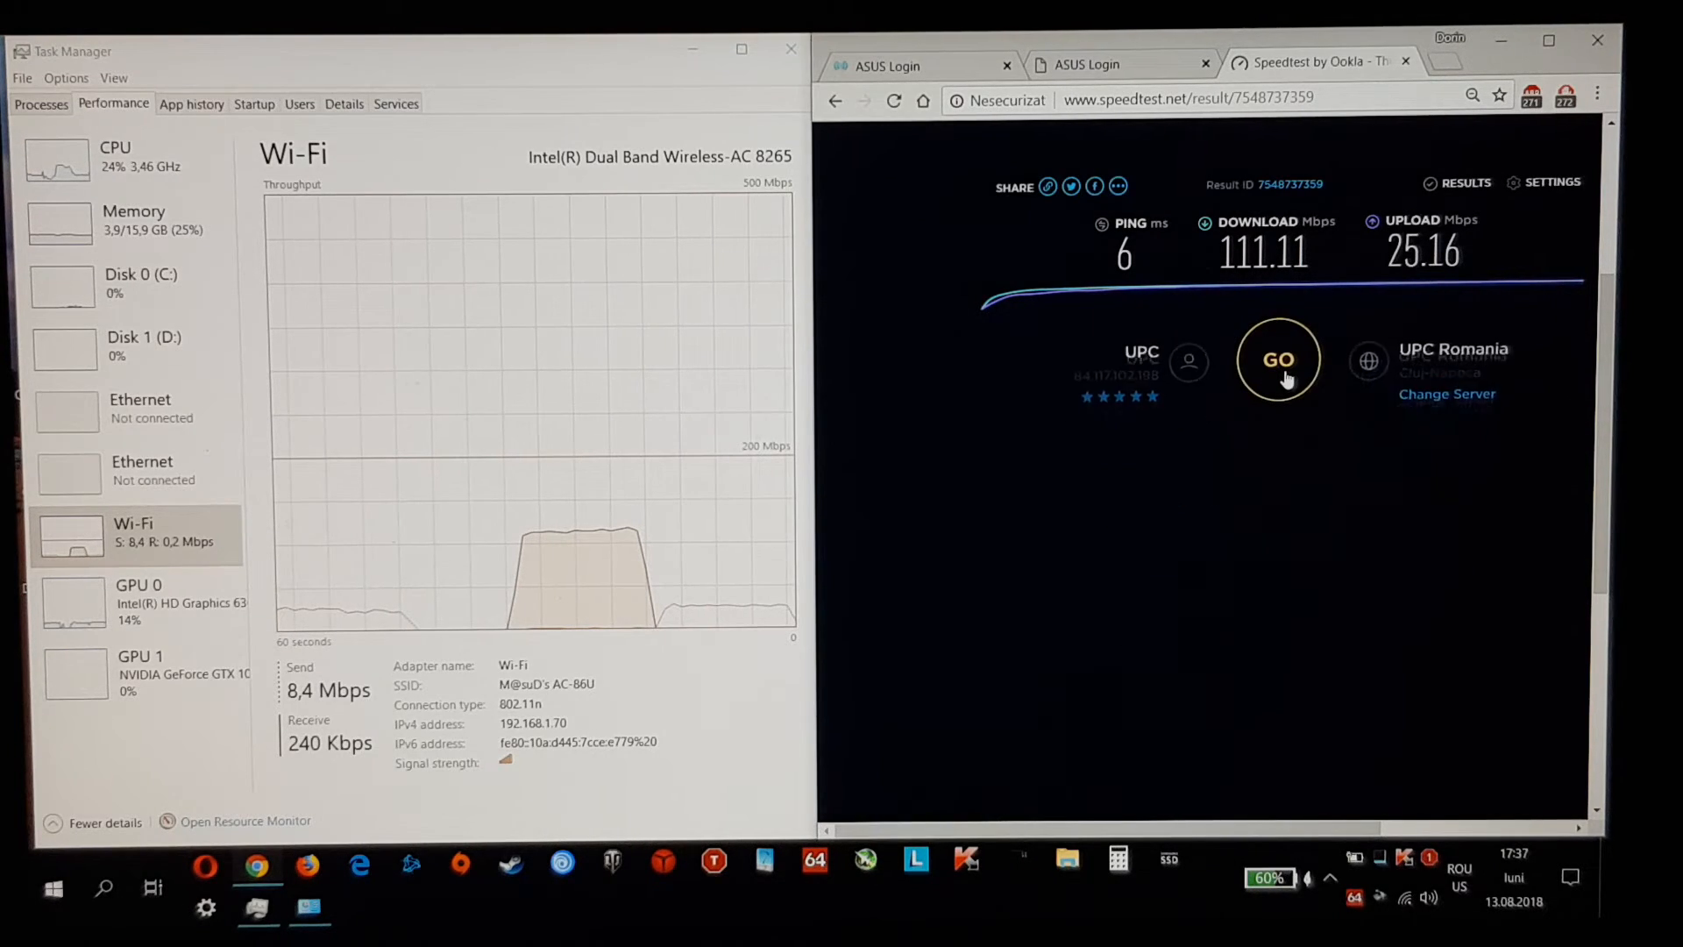
Step: Repeat the AC-86U speed test for 8 ms ping, 112.15 down, 25.25 Mbps up
left_click(1278, 359)
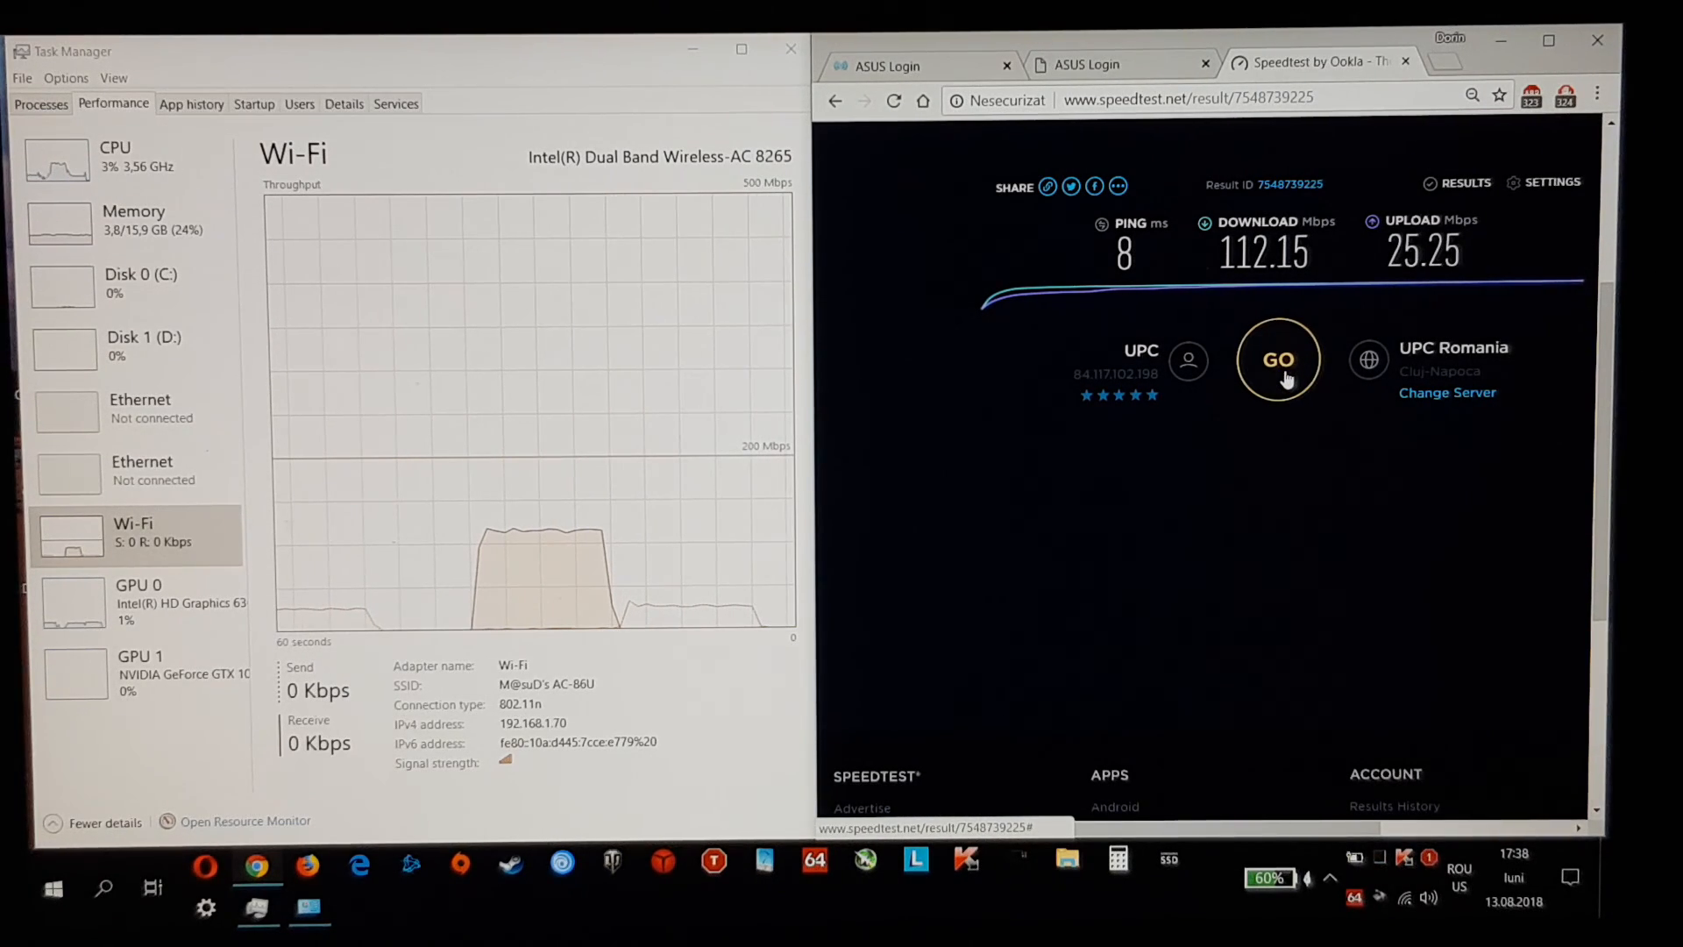
mouse_move(1309, 524)
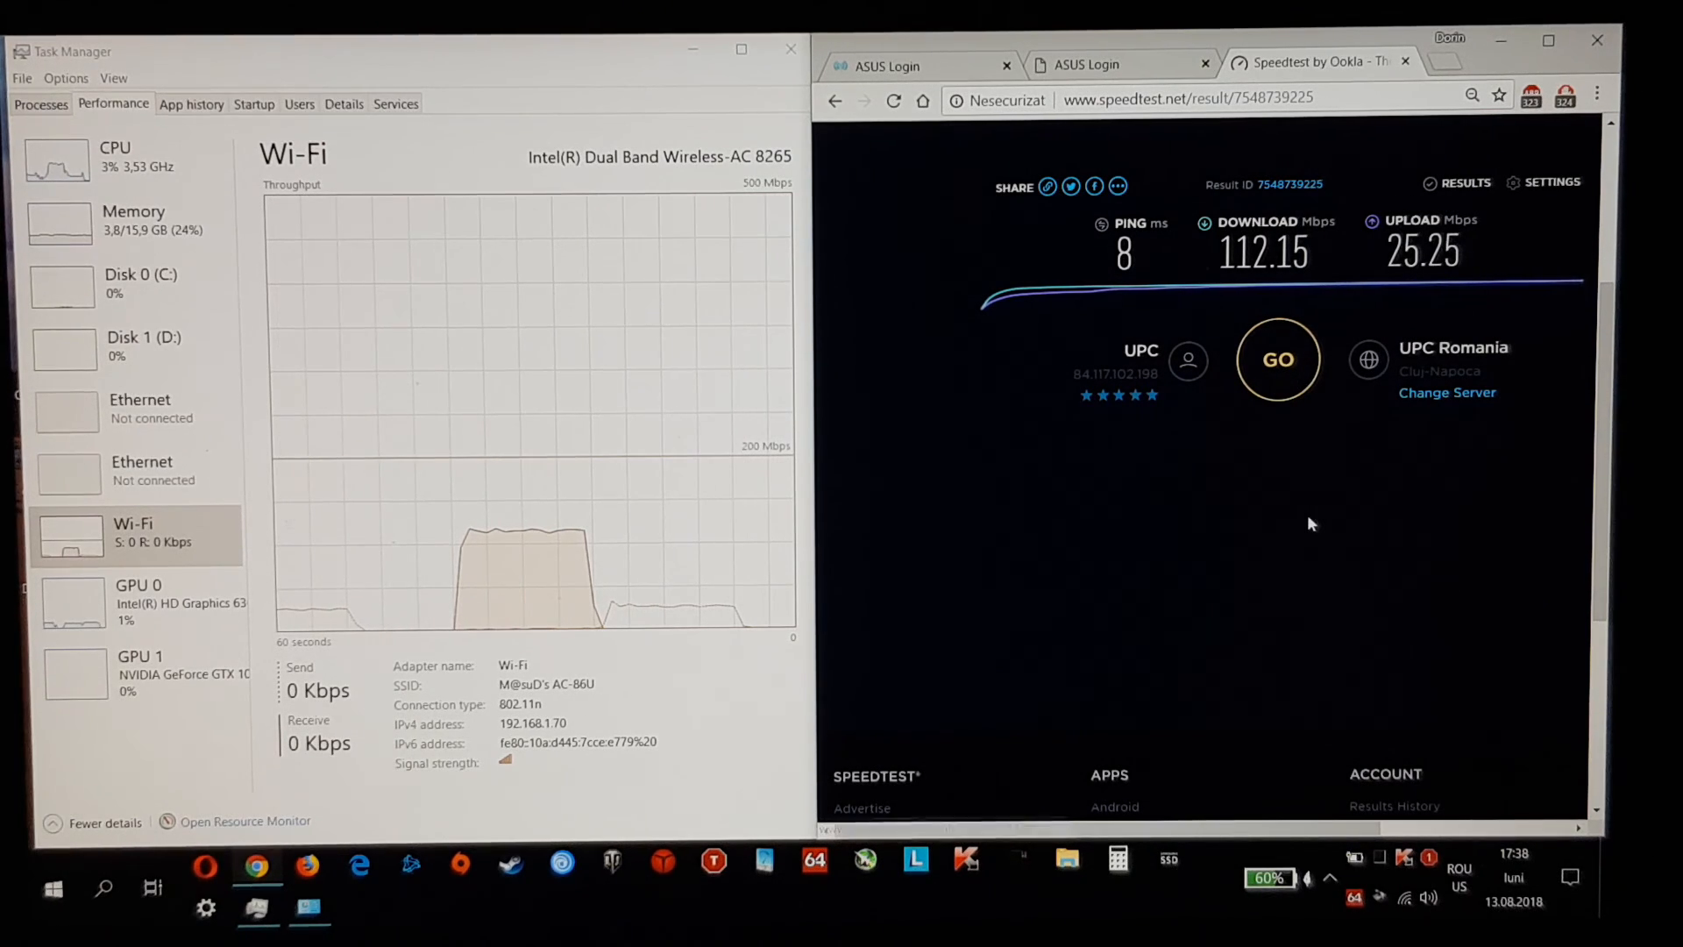
mouse_move(1428, 898)
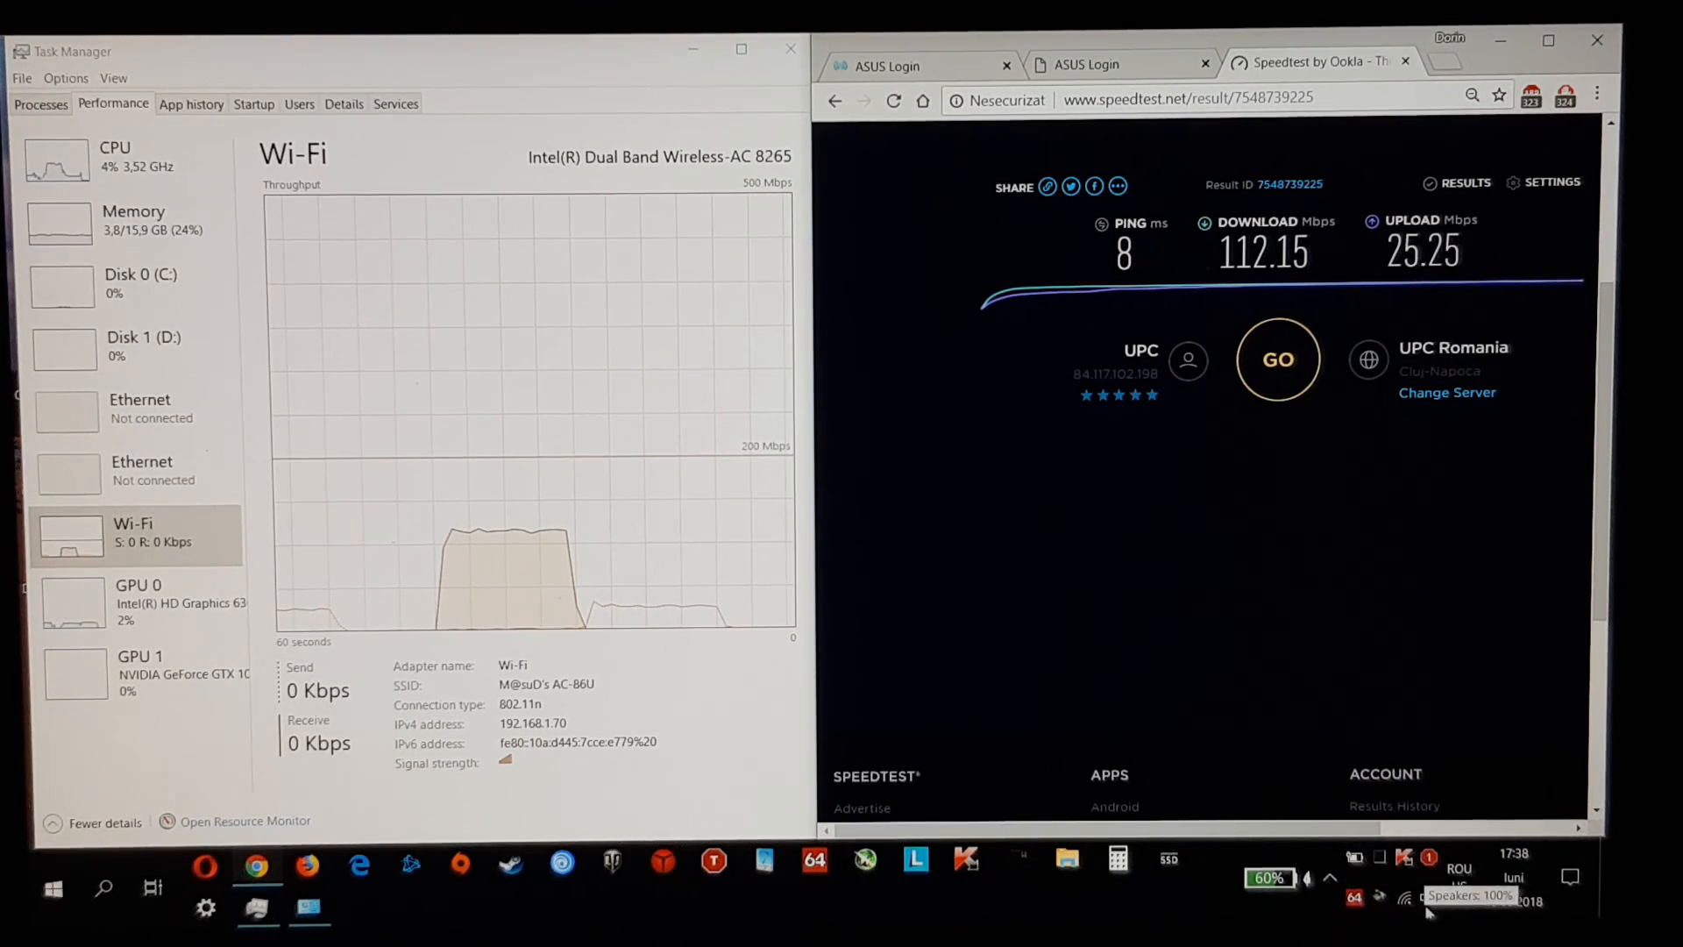
mouse_move(1354, 897)
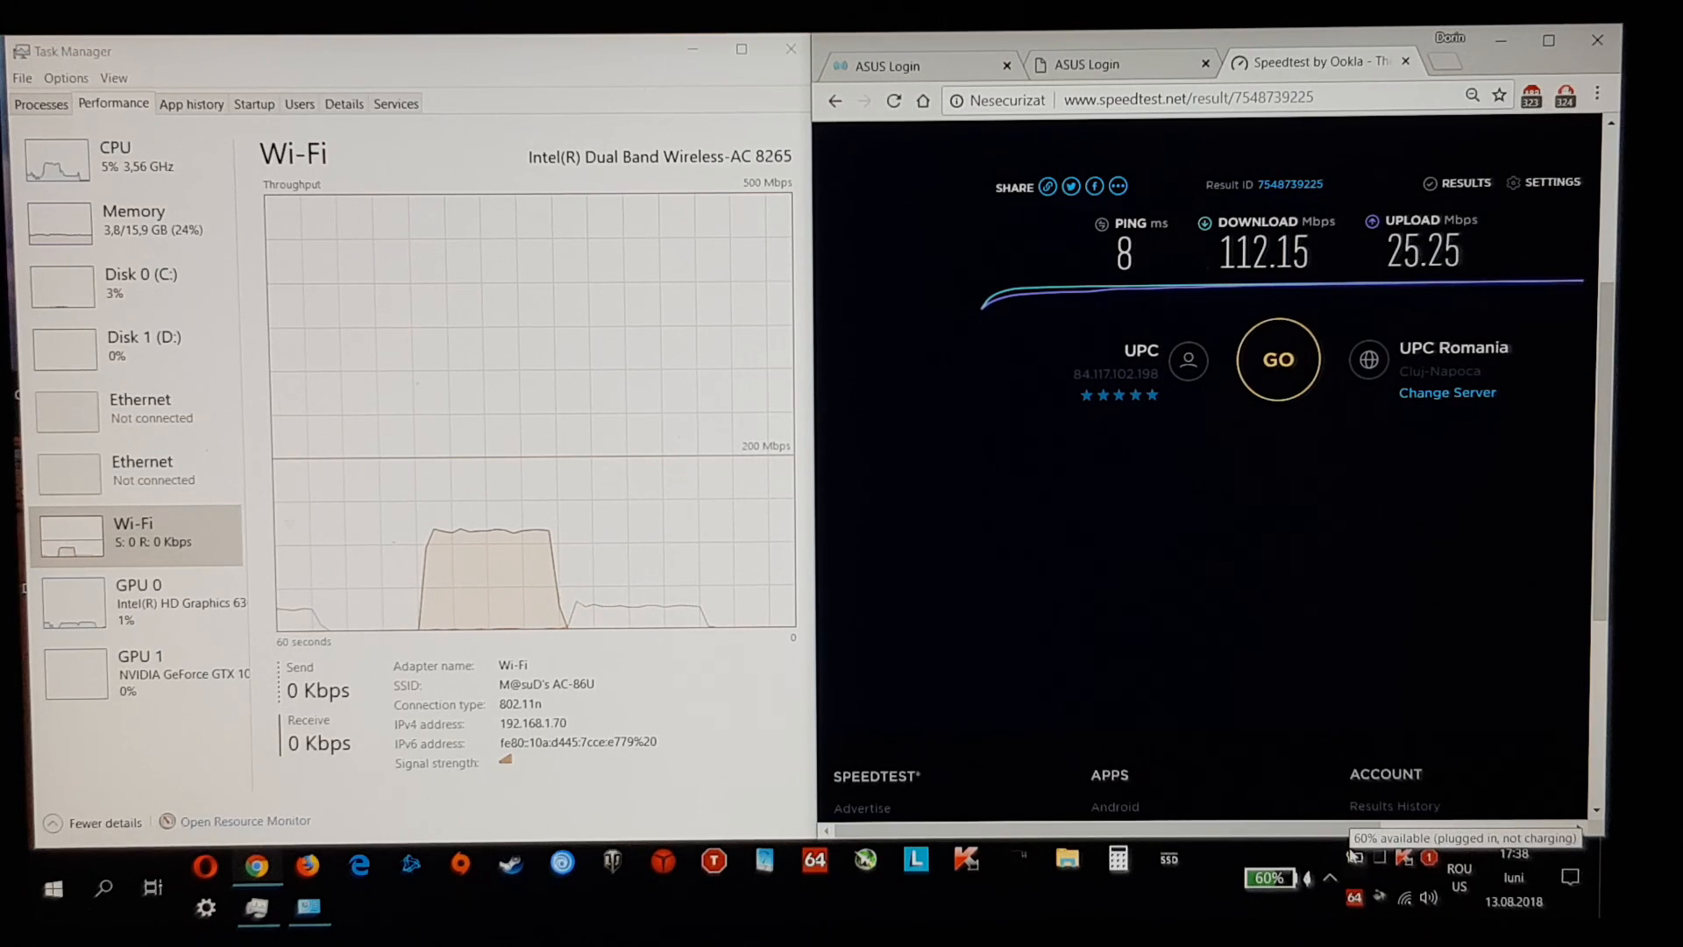